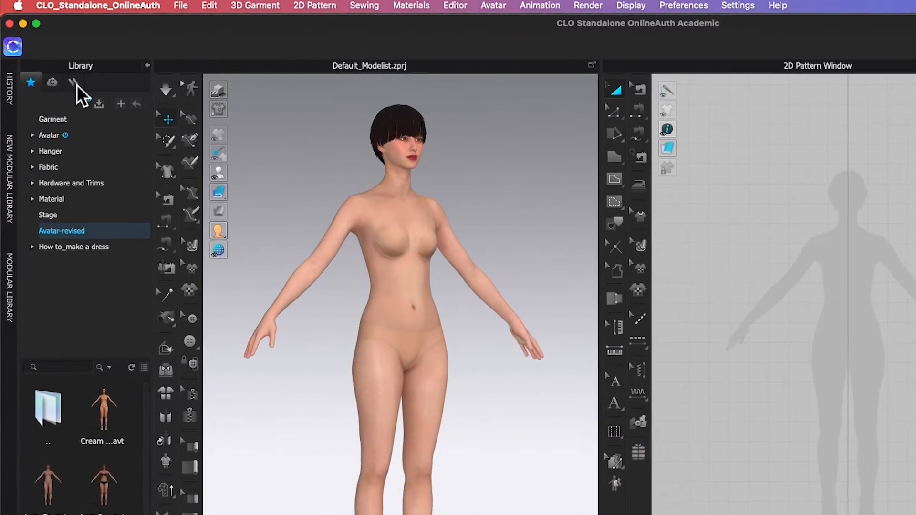
Launch the CLO-SET CONNECT website from the CONNECT tab in CLO 3D's Library panel
{"action": "left_click", "coordinate": [80, 88]}
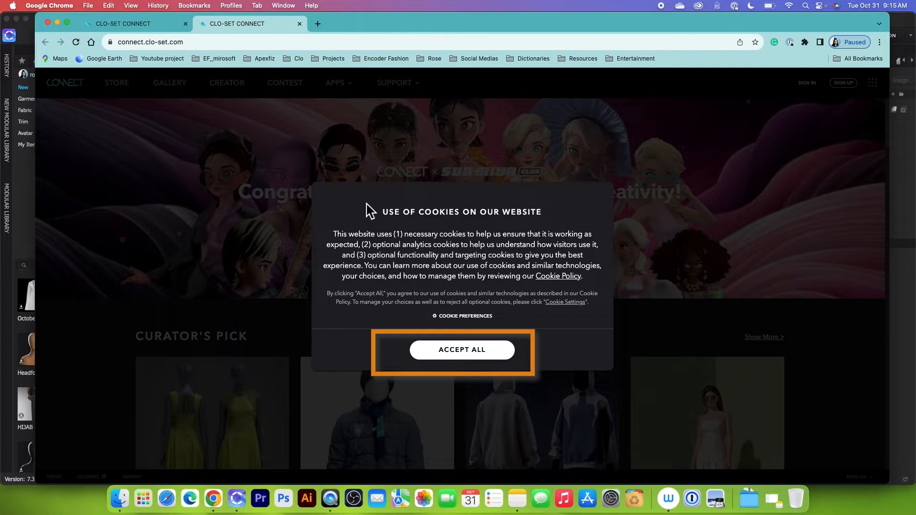
Accept all cookies and sign in to the CLO-SET CONNECT account
{"action": "left_click", "coordinate": [461, 349]}
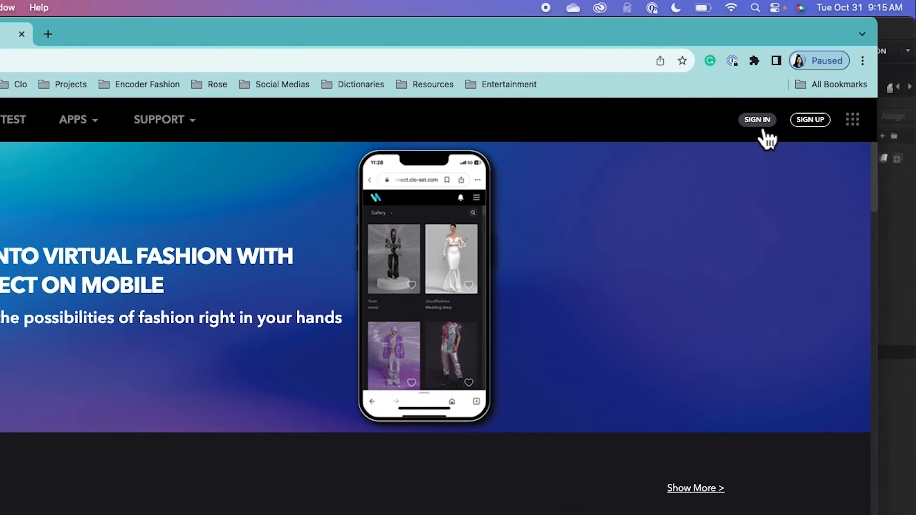
{"action": "left_click", "coordinate": [755, 120]}
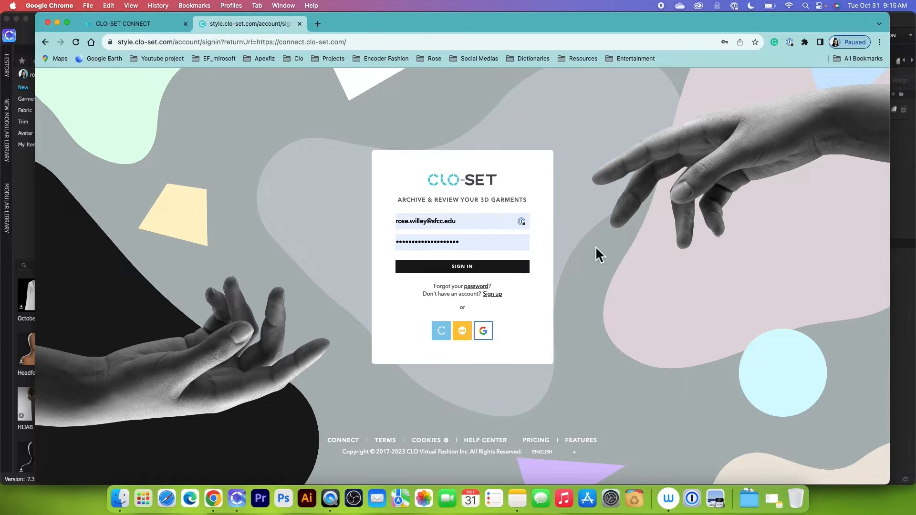
{"action": "left_click", "coordinate": [461, 266]}
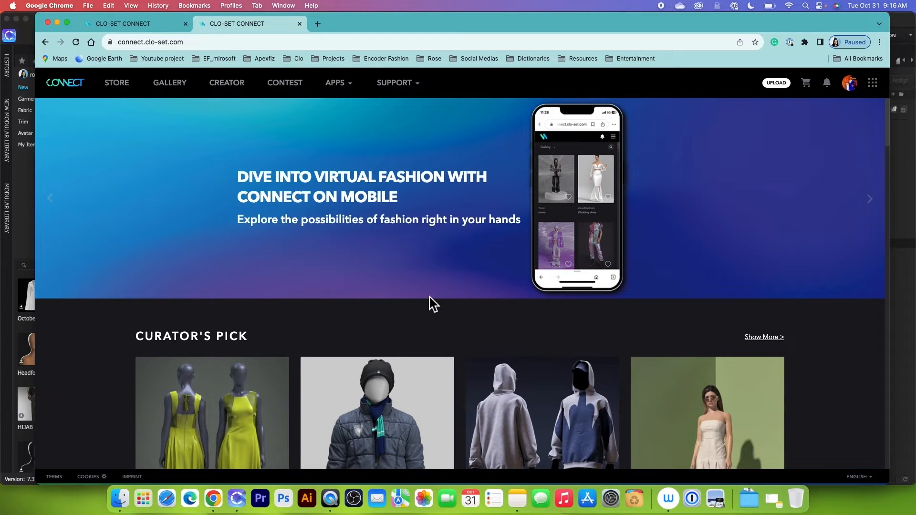
Scroll the home page to the CONNECT OFFICIAL section showing FV2_UGG
{"action": "scroll", "scroll_direction": "down", "scroll_amount": 3}
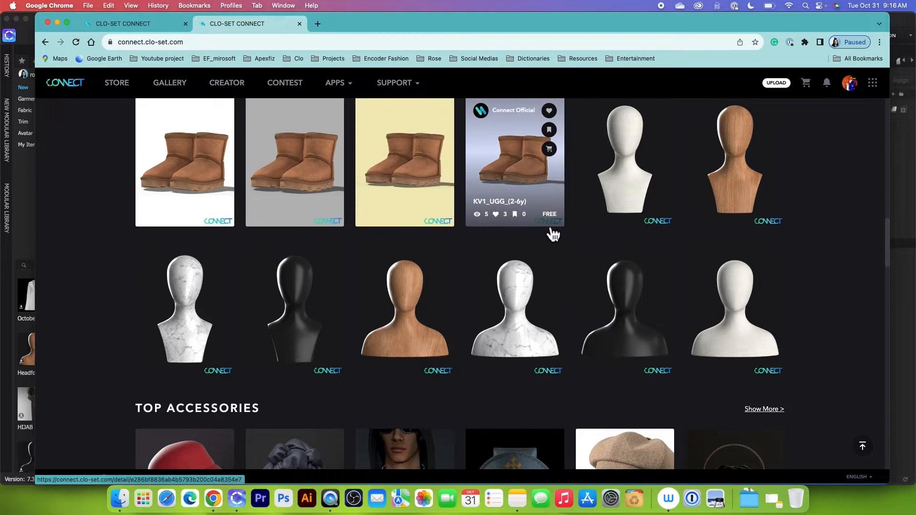
{"action": "mouse_move", "coordinate": [561, 232]}
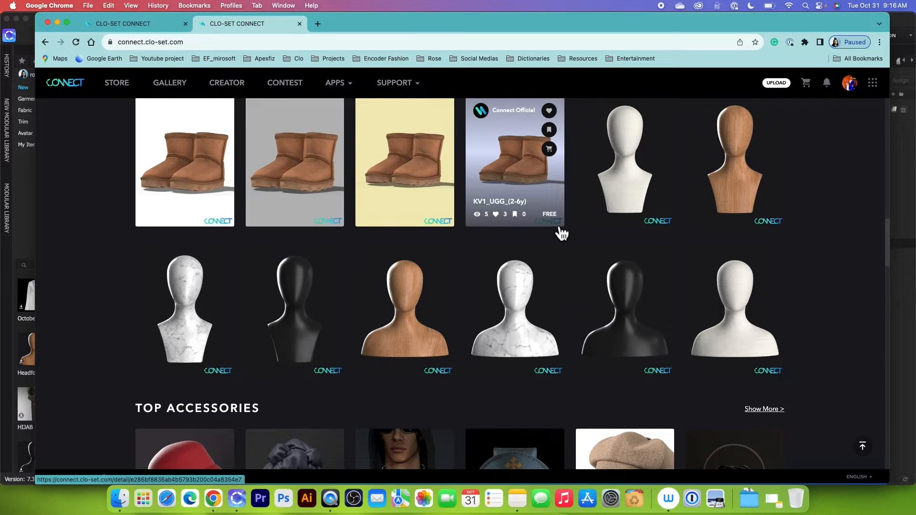
{"action": "scroll", "scroll_direction": "up", "scroll_amount": 3}
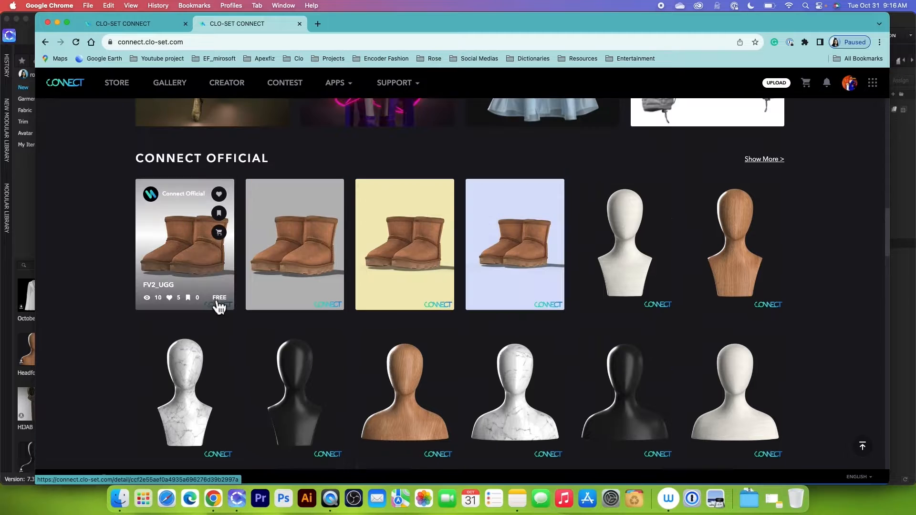
{"action": "mouse_move", "coordinate": [188, 205]}
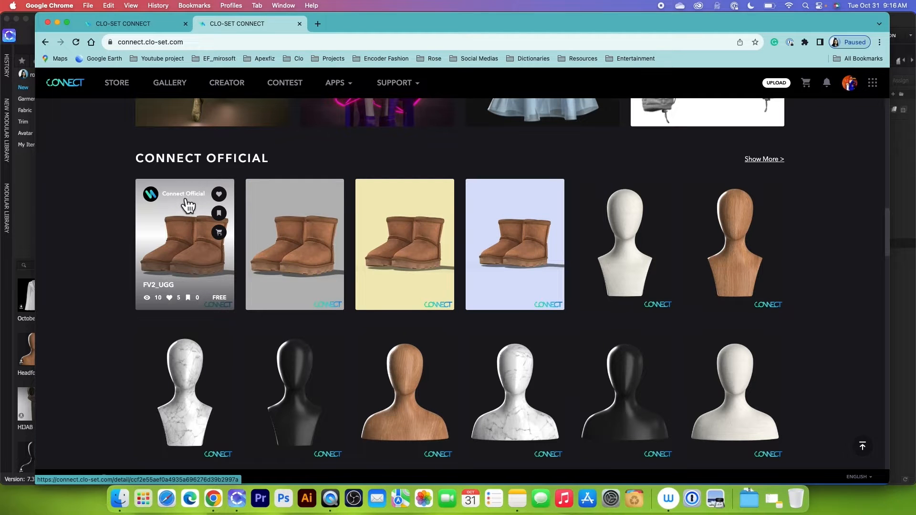
Open the Connect Official portfolio and scroll its collection down to FV2_Slingback_Heel_A_Red
{"action": "left_click", "coordinate": [182, 193]}
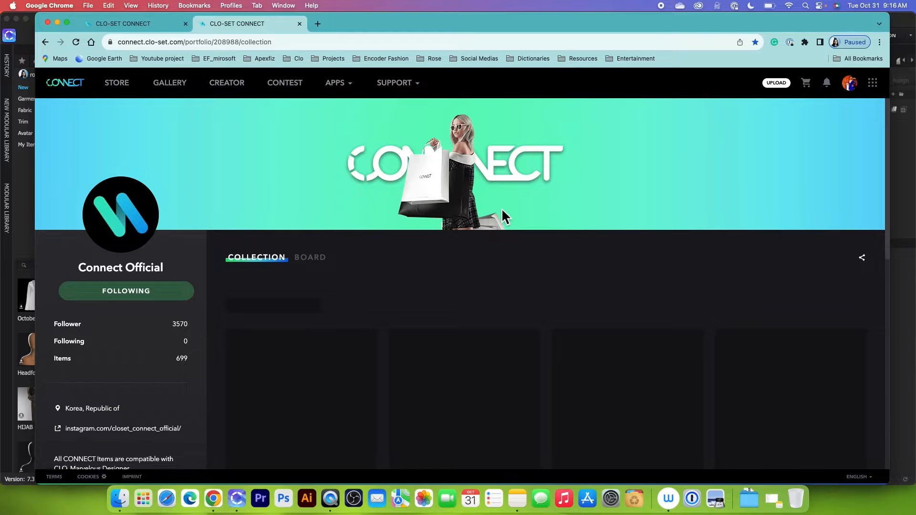
{"action": "scroll", "scroll_direction": "down", "scroll_amount": 3}
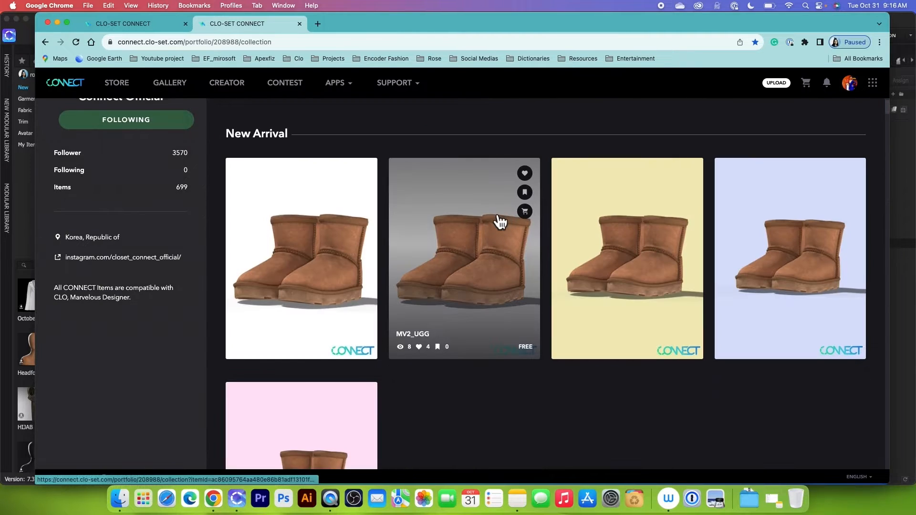
{"action": "scroll", "scroll_direction": "up", "scroll_amount": 3}
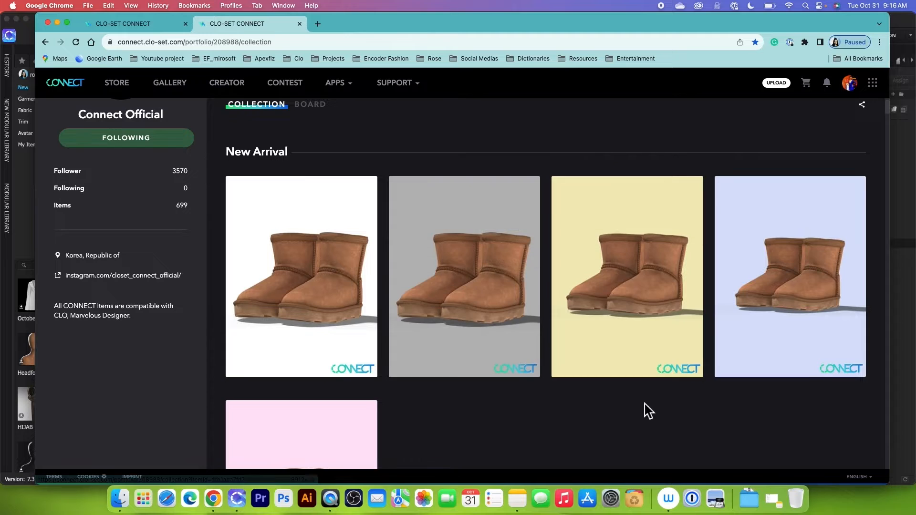
{"action": "scroll", "scroll_direction": "down", "scroll_amount": 3}
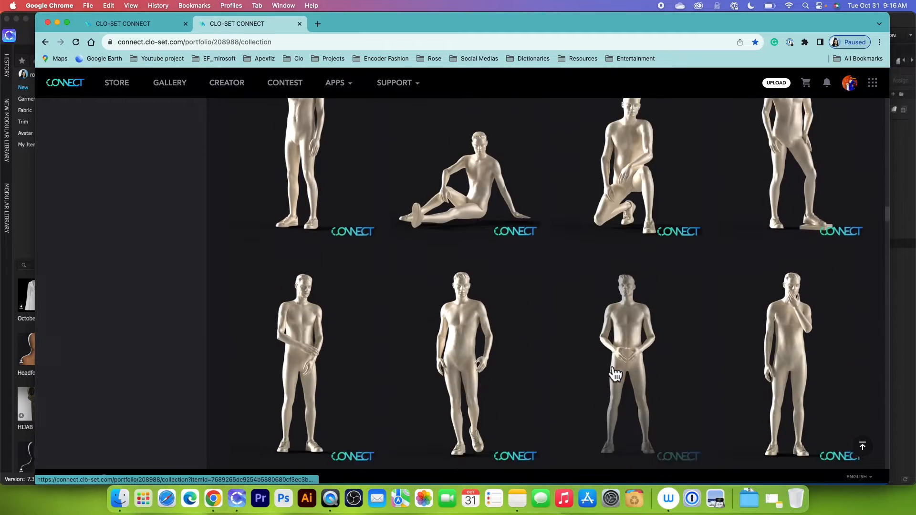
{"action": "scroll", "scroll_direction": "down", "scroll_amount": 3}
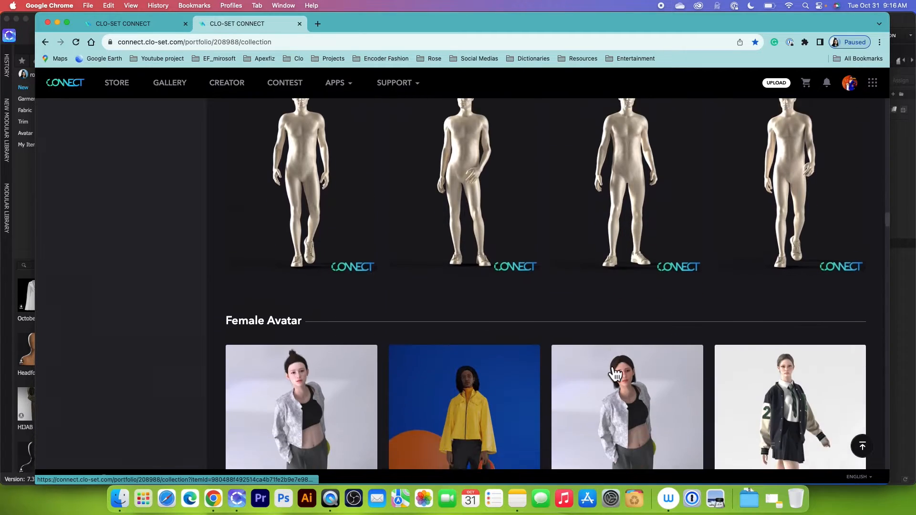
{"action": "scroll", "scroll_direction": "down", "scroll_amount": 3}
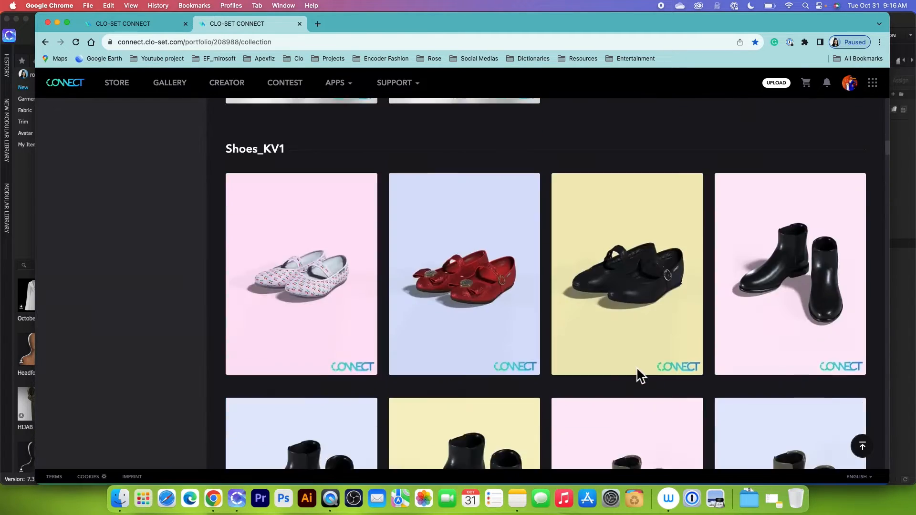
{"action": "scroll", "scroll_direction": "down", "scroll_amount": 3}
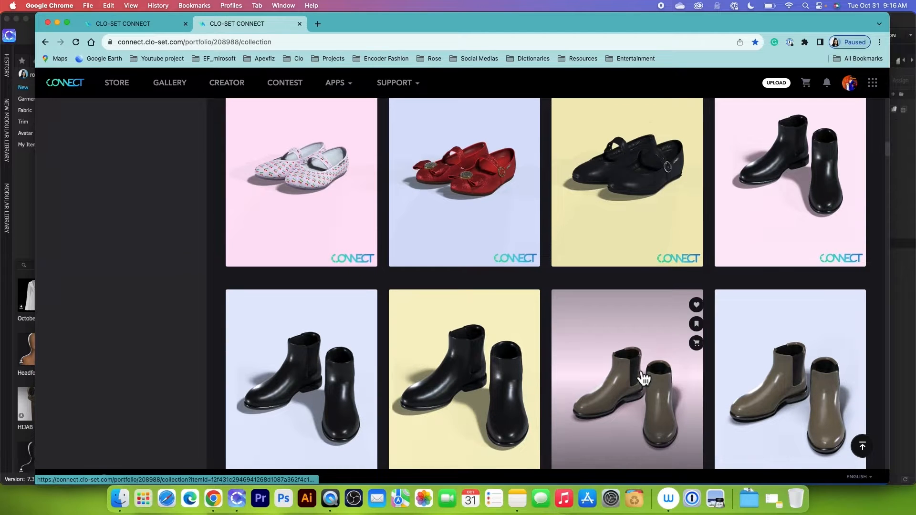
{"action": "scroll", "scroll_direction": "down", "scroll_amount": 3}
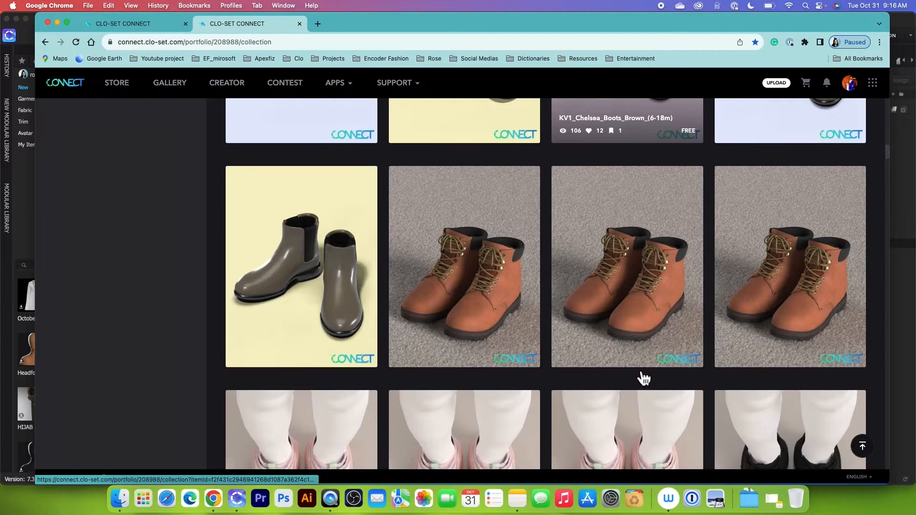
{"action": "scroll", "scroll_direction": "down", "scroll_amount": 3}
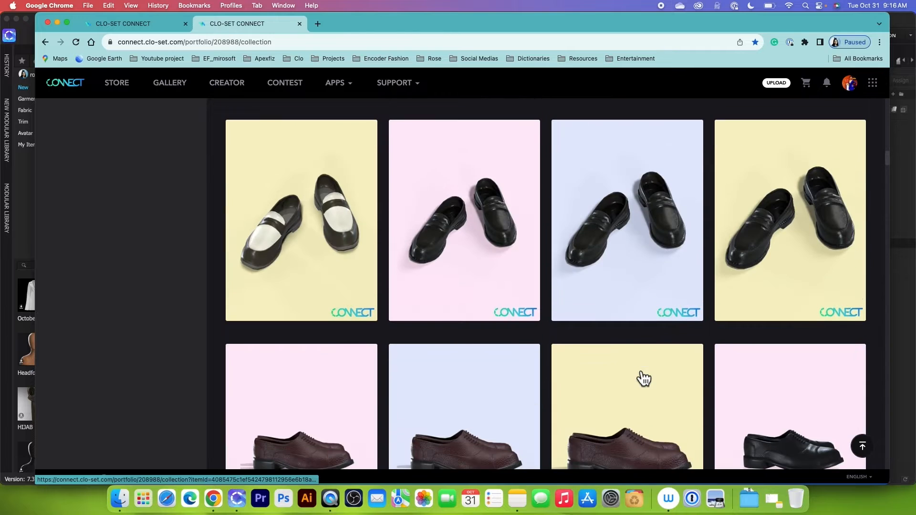
{"action": "scroll", "scroll_direction": "down", "scroll_amount": 3}
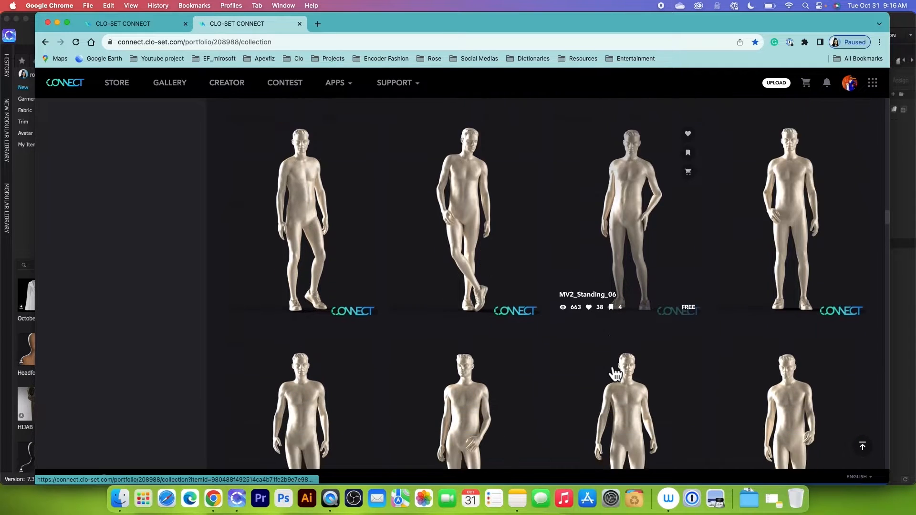
{"action": "scroll", "scroll_direction": "down", "scroll_amount": 3}
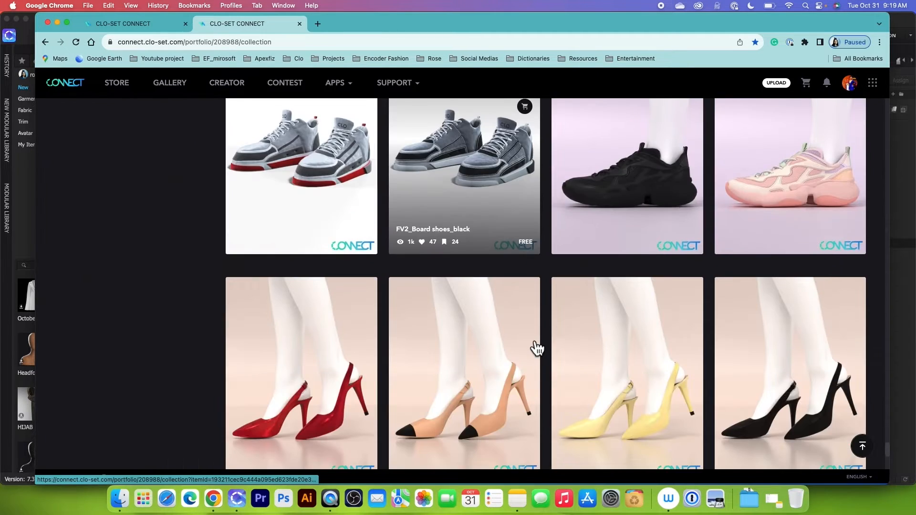
{"action": "scroll", "scroll_direction": "down", "scroll_amount": 3}
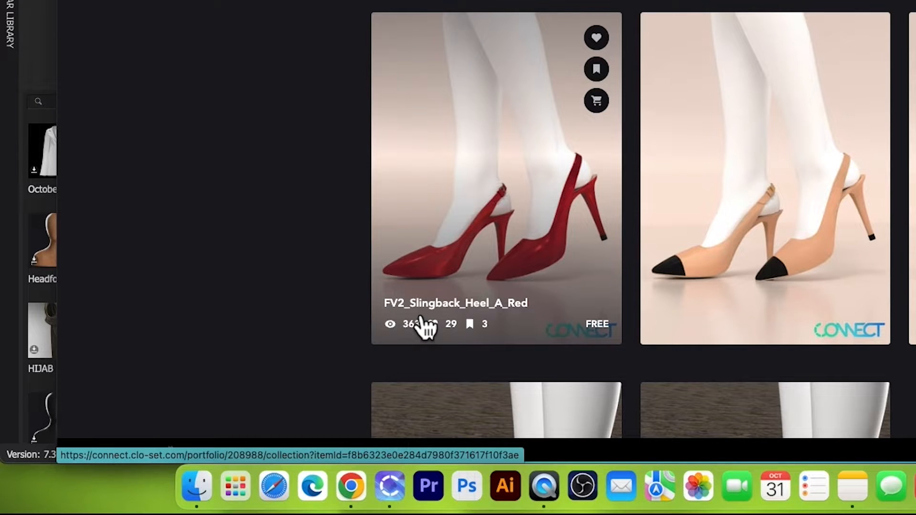
{"action": "mouse_move", "coordinate": [614, 122]}
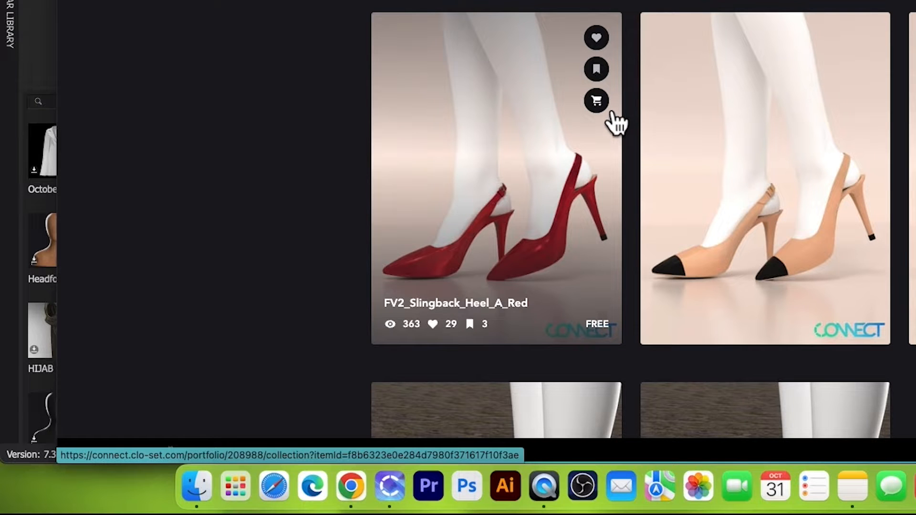
Add FV2_Slingback_Heel_A_Red, FV2_Knee_High_Boots_ivory and FV2_UGG to the cart
{"action": "left_click", "coordinate": [595, 100]}
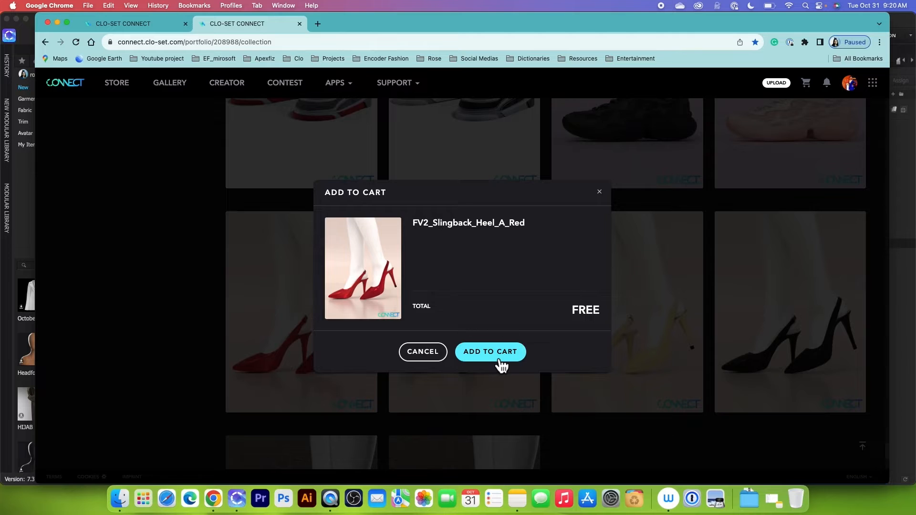
{"action": "left_click", "coordinate": [490, 351]}
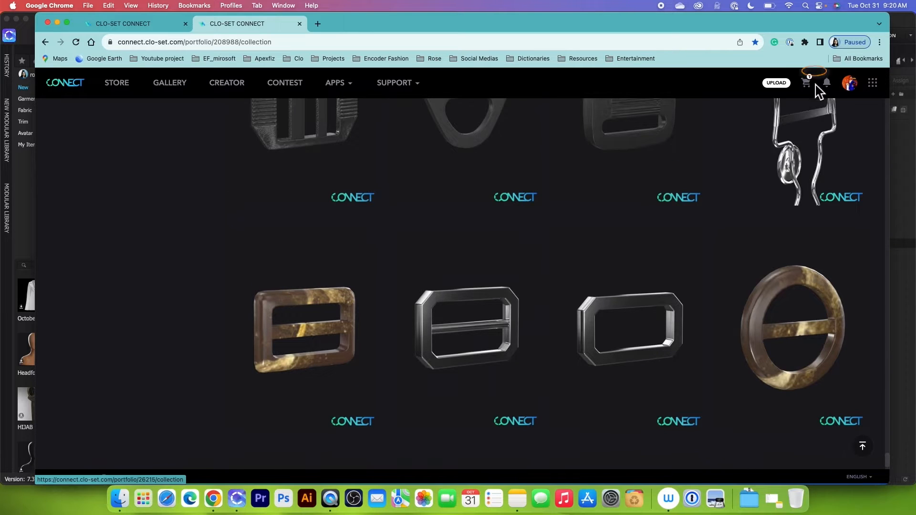
{"action": "mouse_move", "coordinate": [805, 81]}
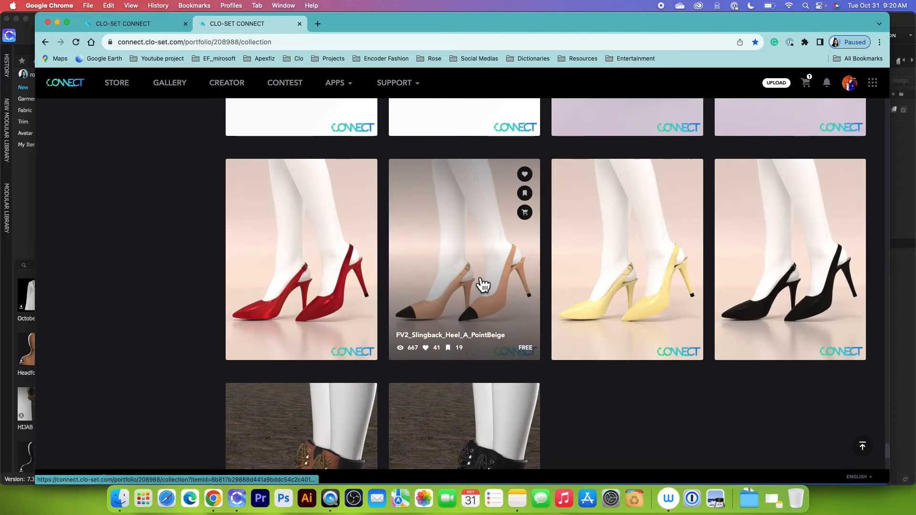
{"action": "scroll", "scroll_direction": "down", "scroll_amount": 3}
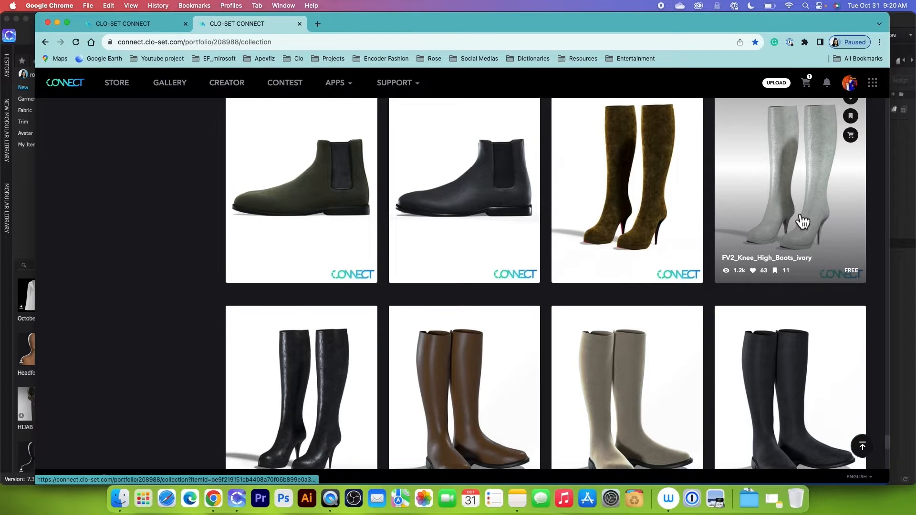
{"action": "mouse_move", "coordinate": [737, 273]}
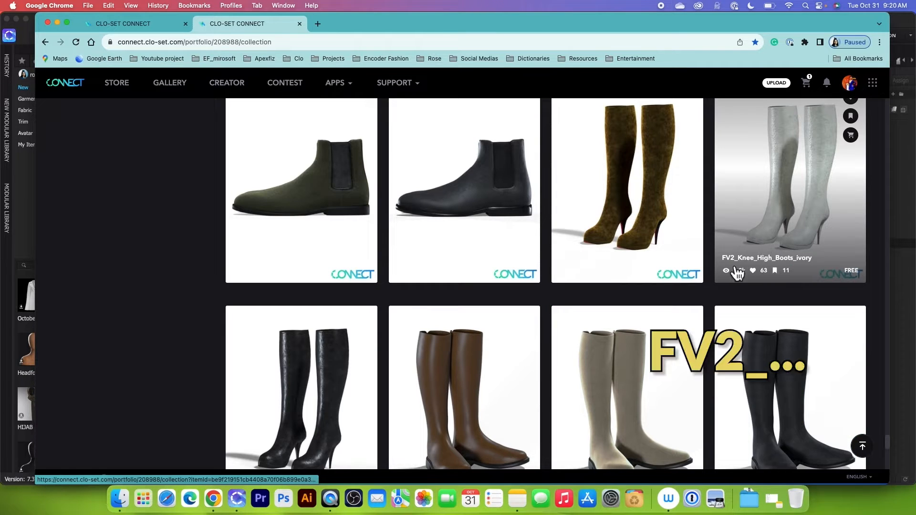
{"action": "mouse_move", "coordinate": [741, 272]}
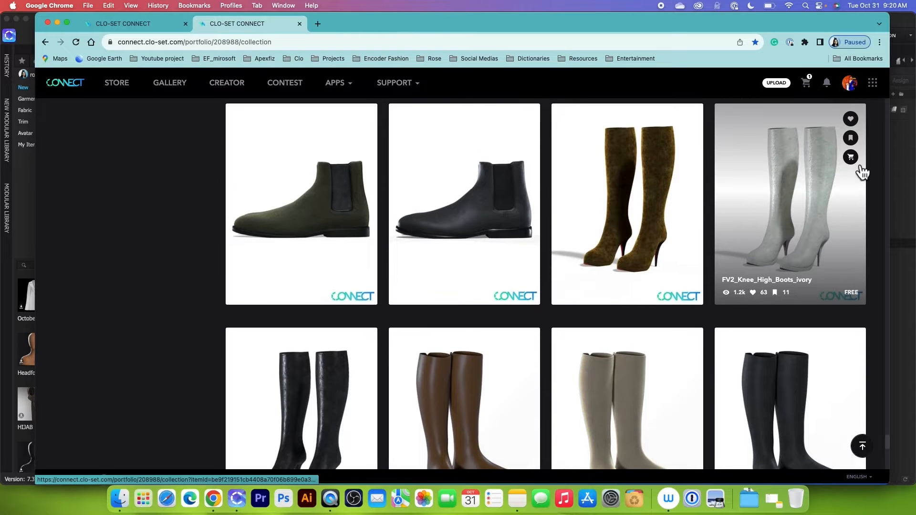
{"action": "left_click", "coordinate": [851, 157]}
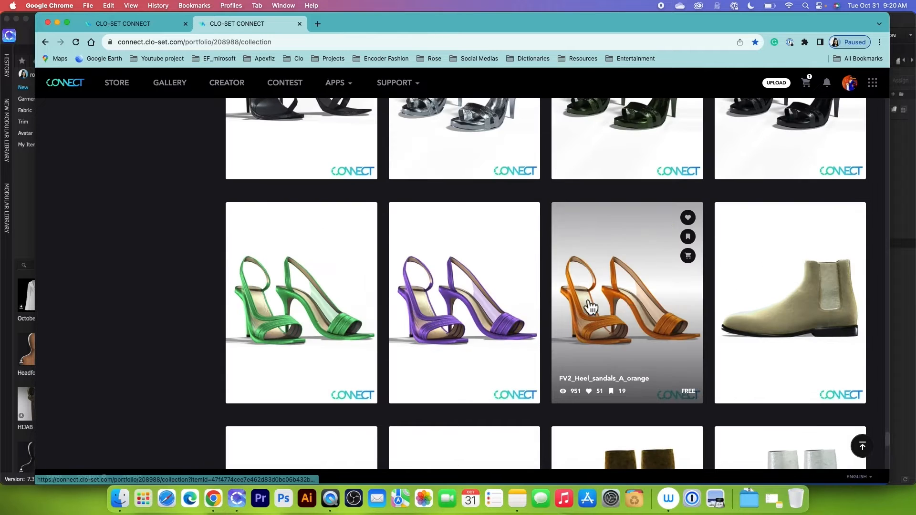
{"action": "left_click", "coordinate": [687, 255]}
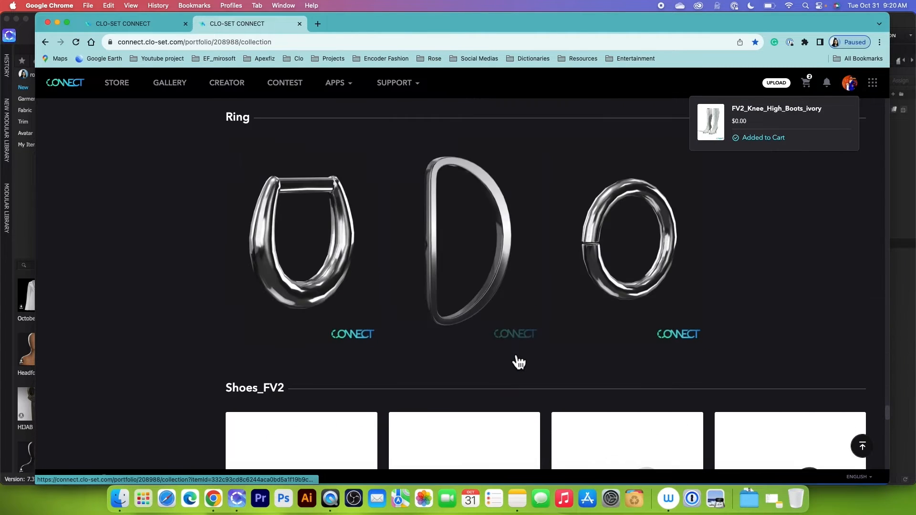
{"action": "scroll", "scroll_direction": "down", "scroll_amount": 3}
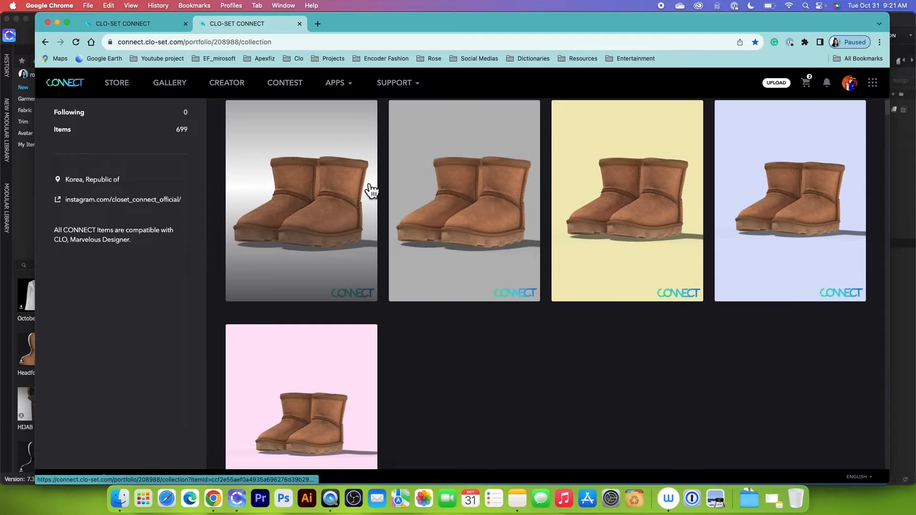
{"action": "scroll", "scroll_direction": "up", "scroll_amount": 3}
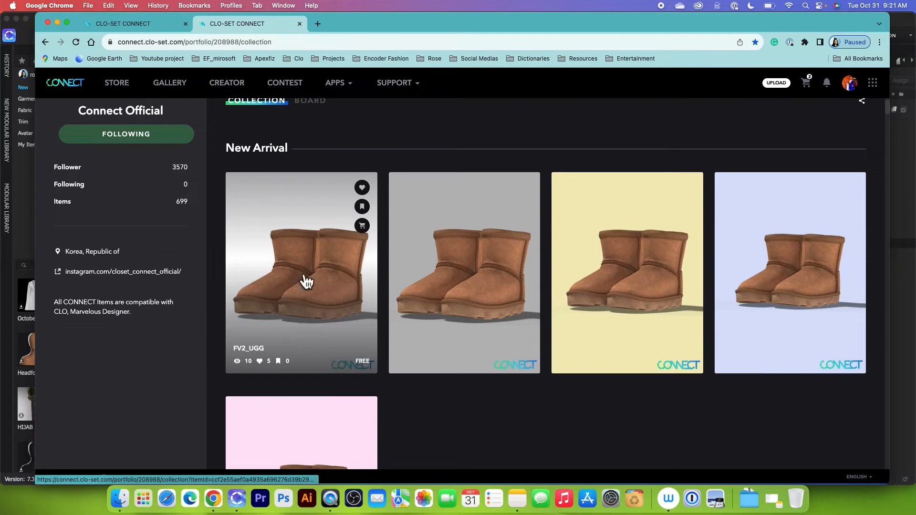
{"action": "mouse_move", "coordinate": [284, 351]}
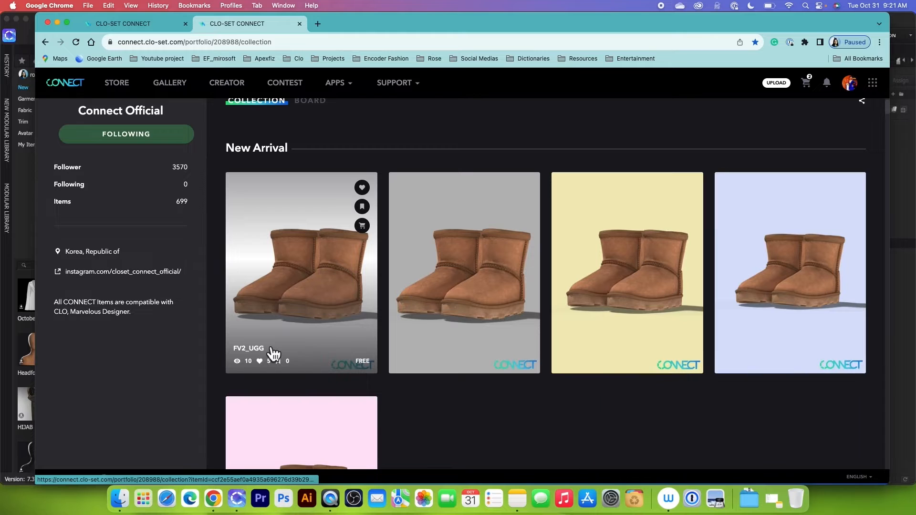
{"action": "mouse_move", "coordinate": [373, 237]}
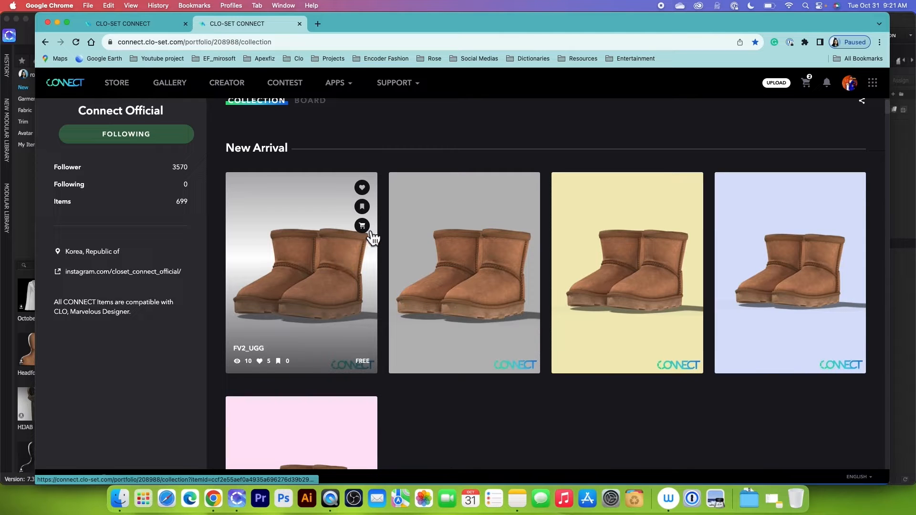
{"action": "left_click", "coordinate": [361, 226]}
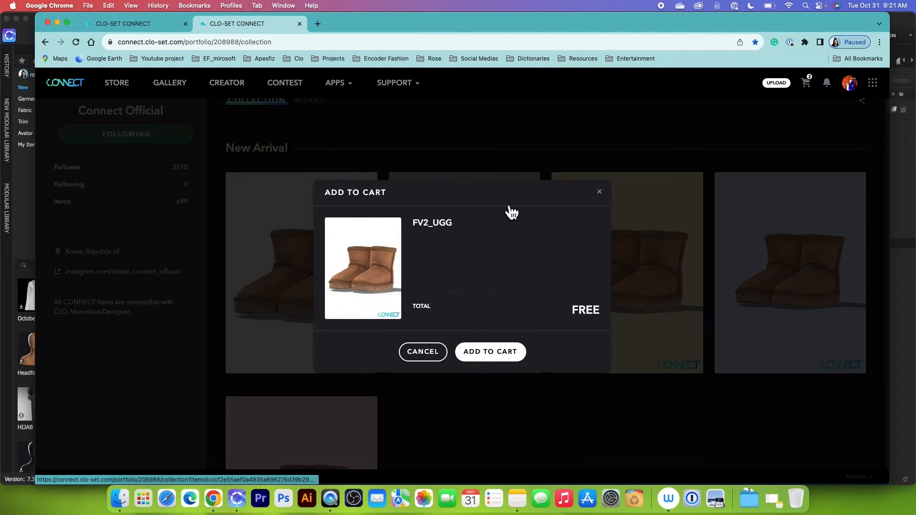
{"action": "mouse_move", "coordinate": [489, 352]}
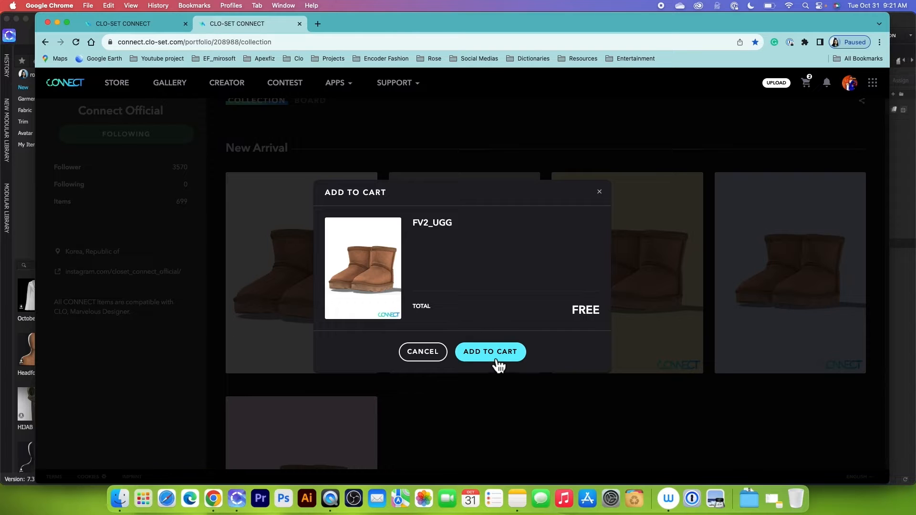
{"action": "left_click", "coordinate": [490, 351]}
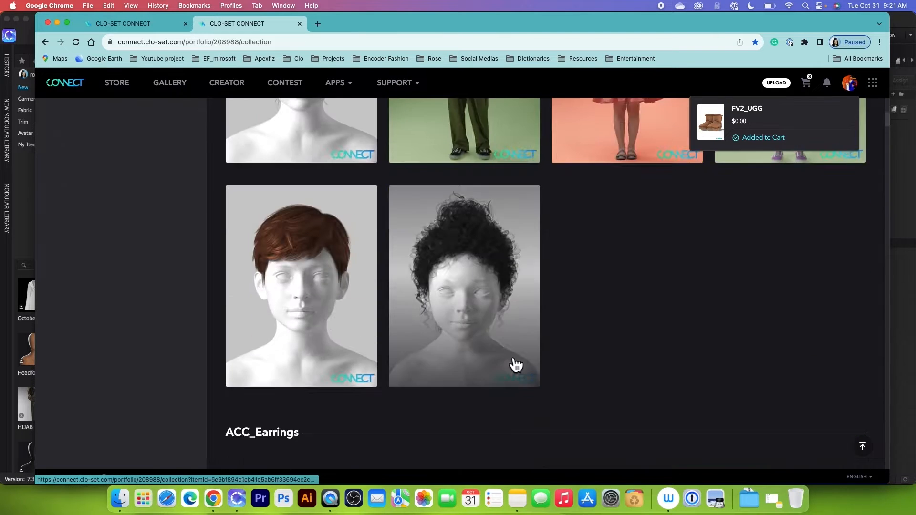
Add FV2_Earrings_01 to the cart and scroll to the ACC_Glasses section
{"action": "scroll", "scroll_direction": "down", "scroll_amount": 3}
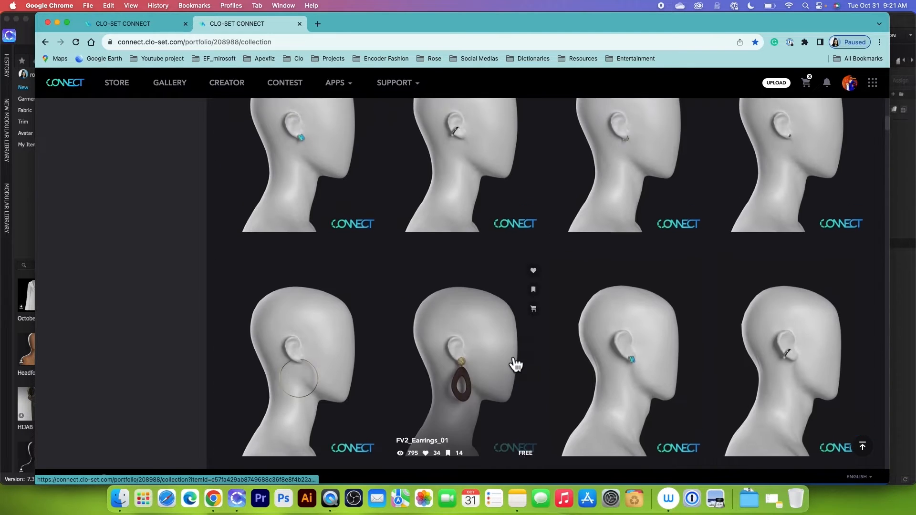
{"action": "scroll", "scroll_direction": "down", "scroll_amount": 3}
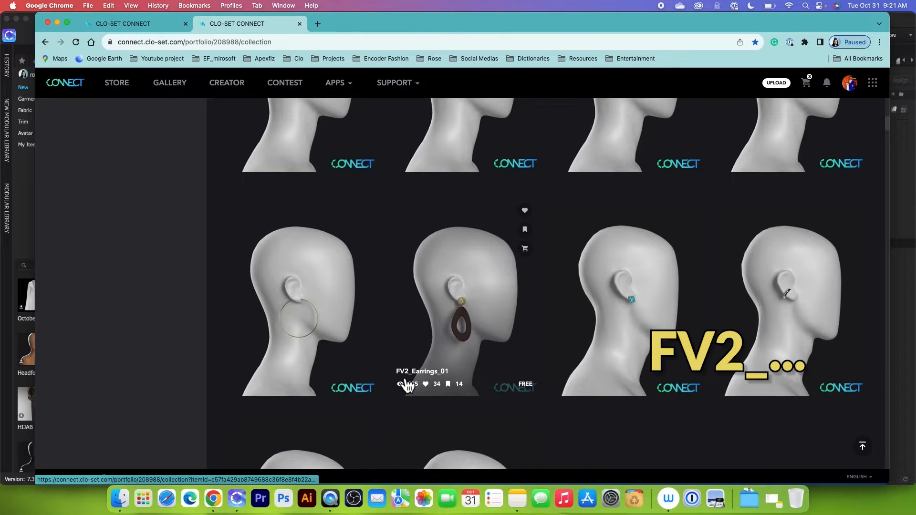
{"action": "mouse_move", "coordinate": [466, 353]}
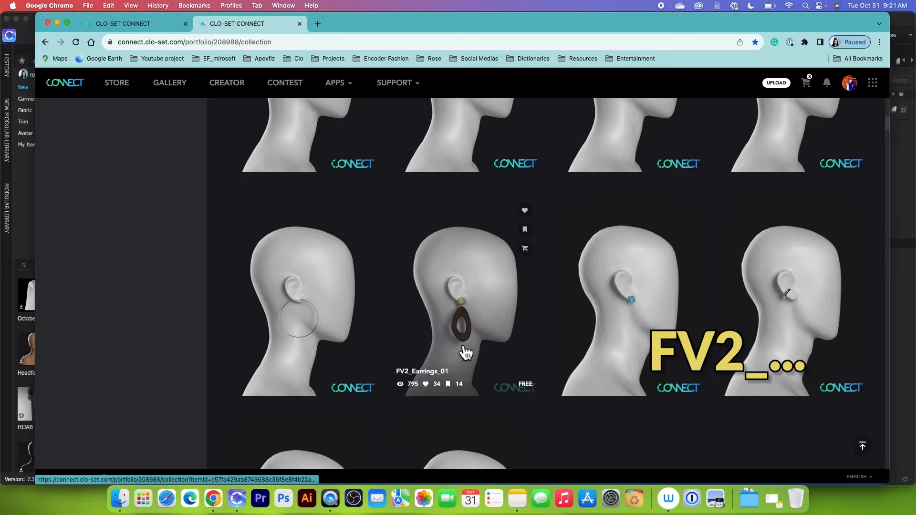
{"action": "left_click", "coordinate": [524, 248]}
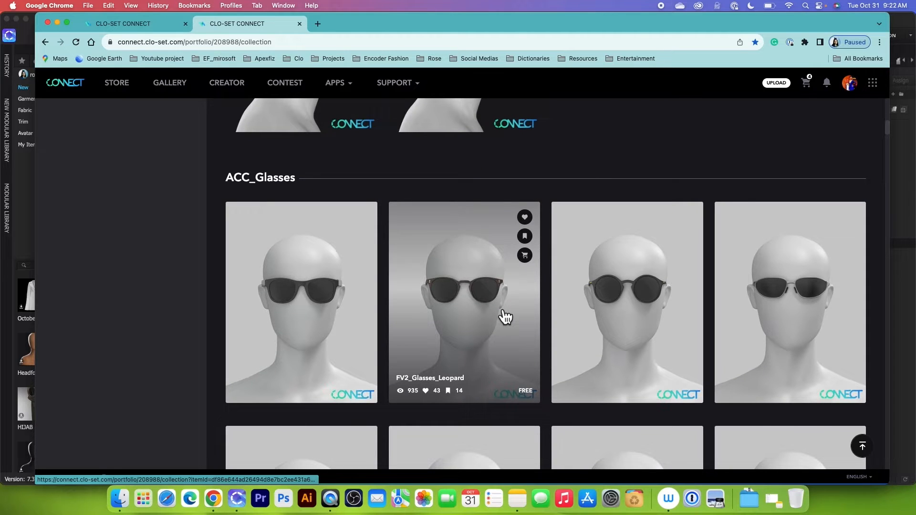
{"action": "scroll", "scroll_direction": "down", "scroll_amount": 3}
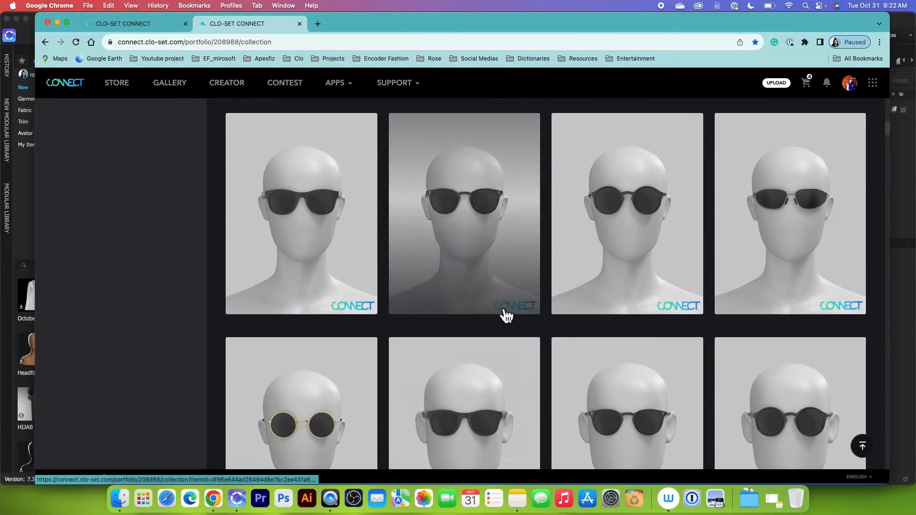
{"action": "scroll", "scroll_direction": "up", "scroll_amount": 3}
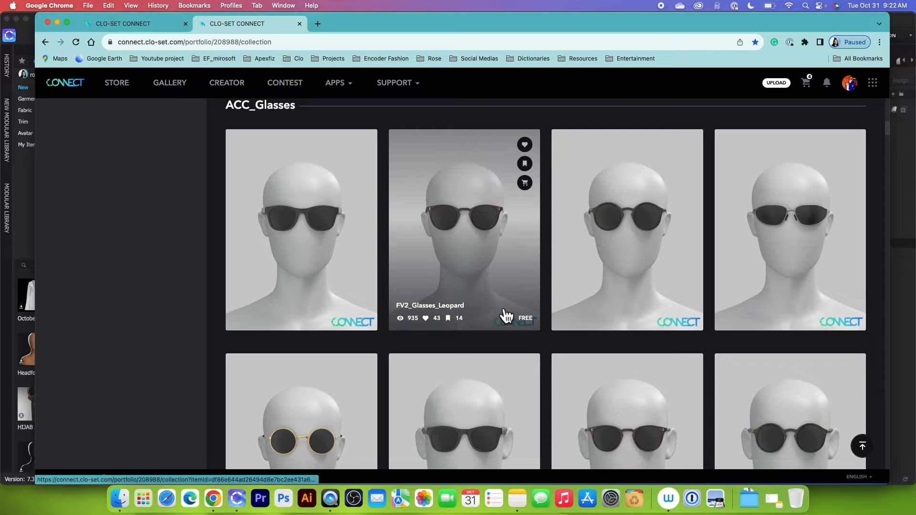
{"action": "mouse_move", "coordinate": [554, 332]}
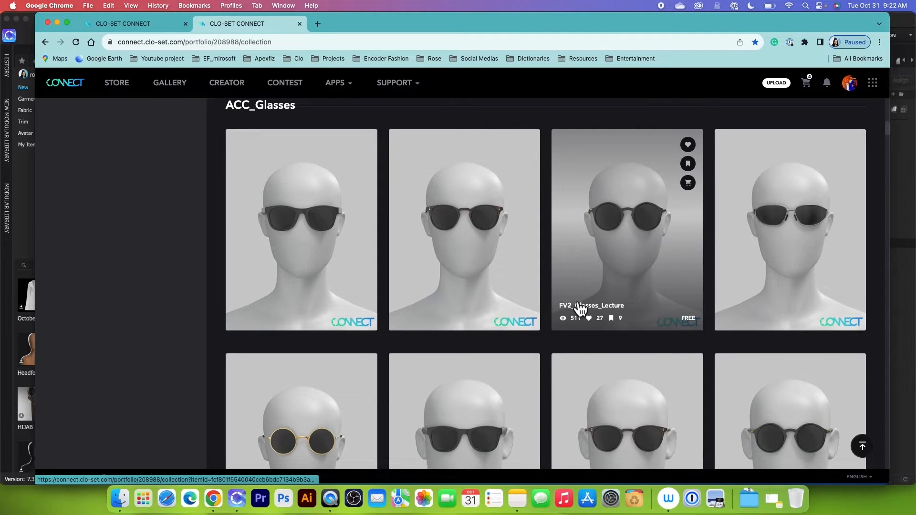
{"action": "mouse_move", "coordinate": [644, 305]}
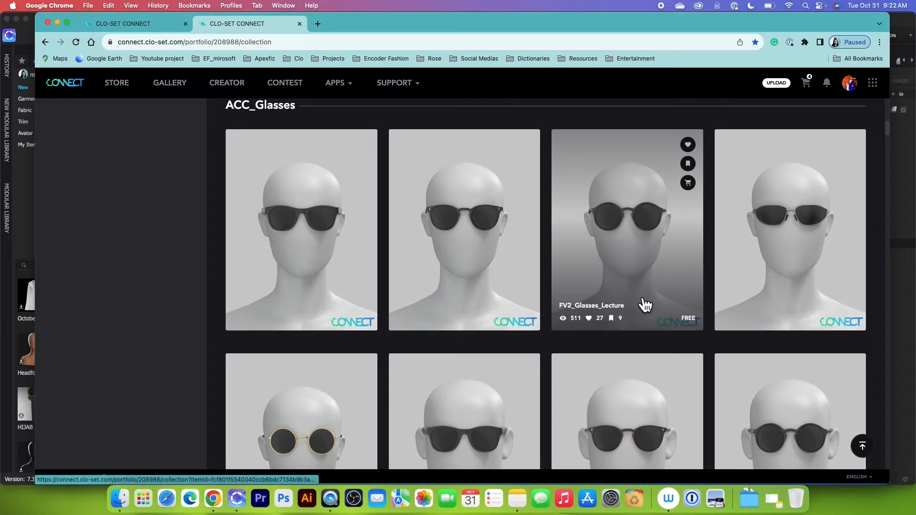
{"action": "mouse_move", "coordinate": [584, 318]}
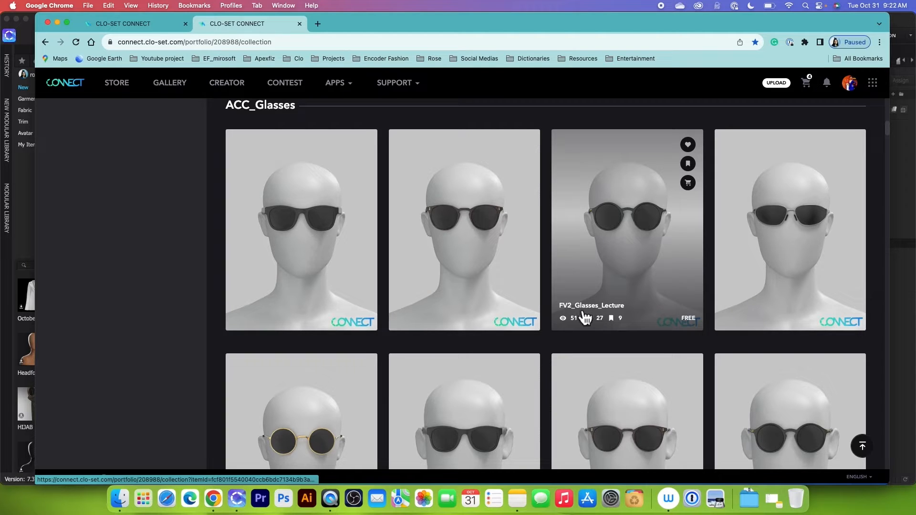
{"action": "mouse_move", "coordinate": [618, 285]}
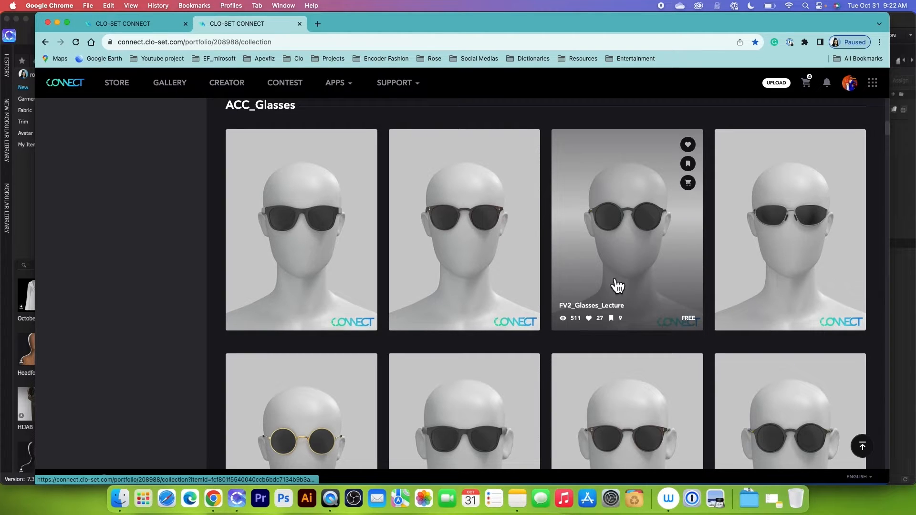
{"action": "mouse_move", "coordinate": [575, 318]}
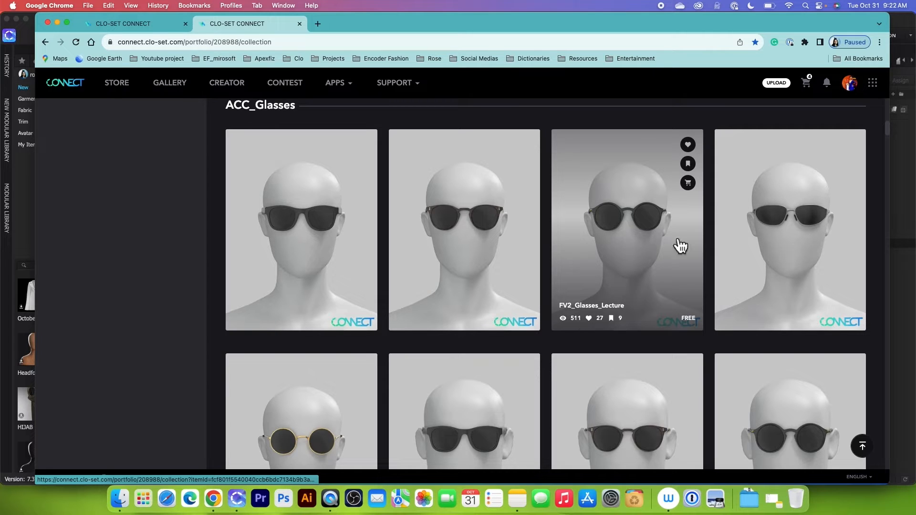
Add FV2_Glasses_Lecture to the cart from its cart popup
{"action": "left_click", "coordinate": [687, 183]}
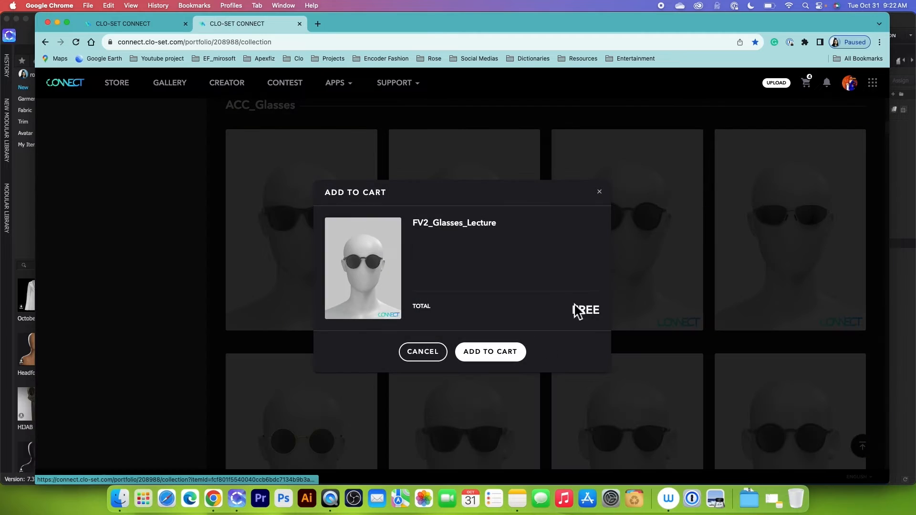
{"action": "left_click", "coordinate": [490, 351]}
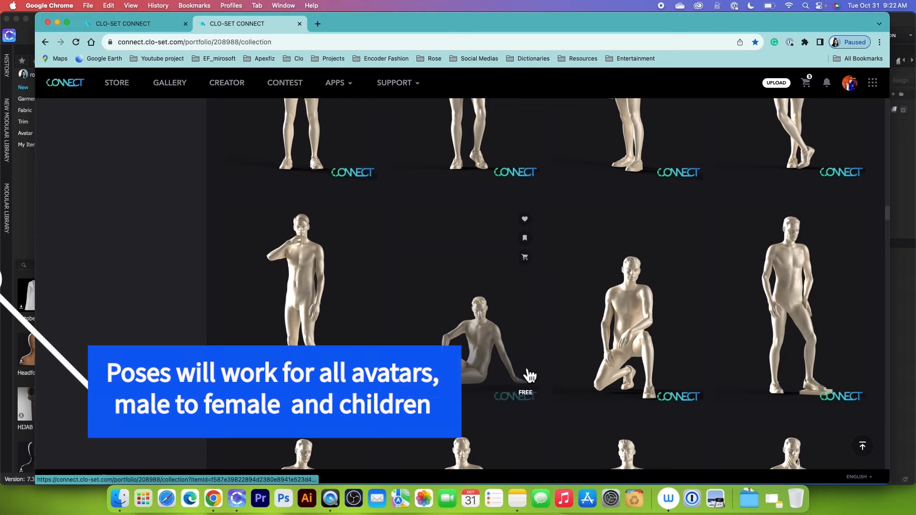
Scroll to the avatar poses and add MV2_Sitting_02 to the cart
{"action": "scroll", "scroll_direction": "down", "scroll_amount": 3}
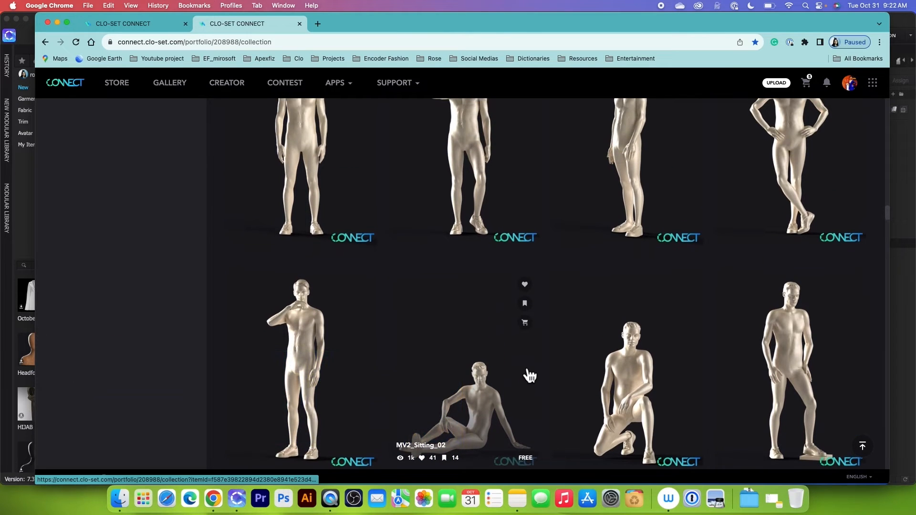
{"action": "scroll", "scroll_direction": "up", "scroll_amount": 3}
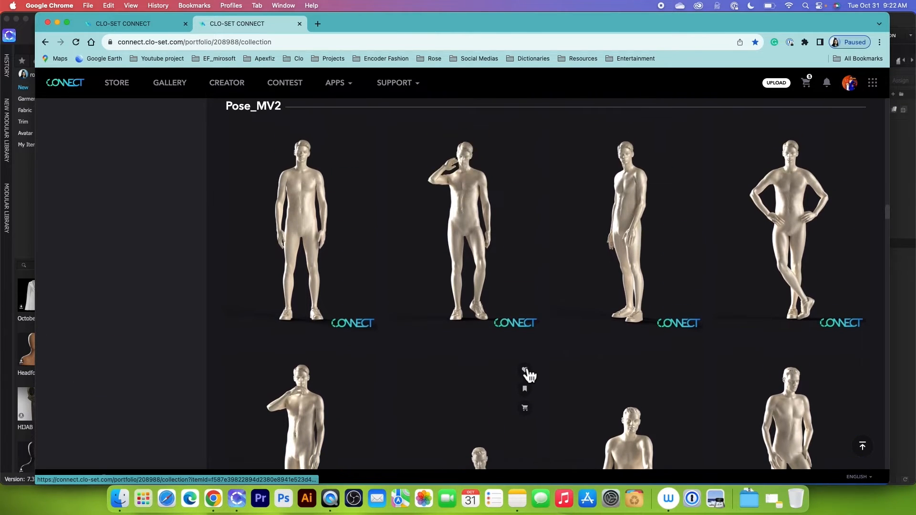
{"action": "scroll", "scroll_direction": "down", "scroll_amount": 3}
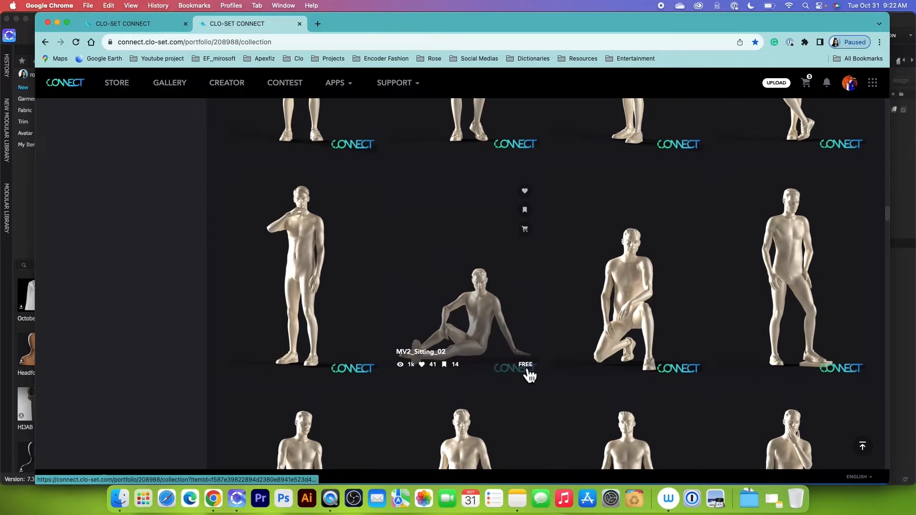
{"action": "scroll", "scroll_direction": "down", "scroll_amount": 3}
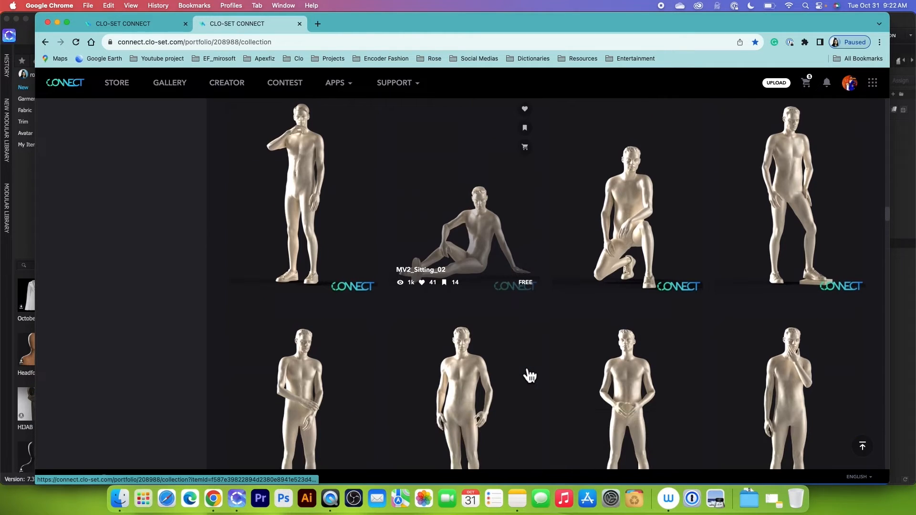
{"action": "mouse_move", "coordinate": [529, 376]}
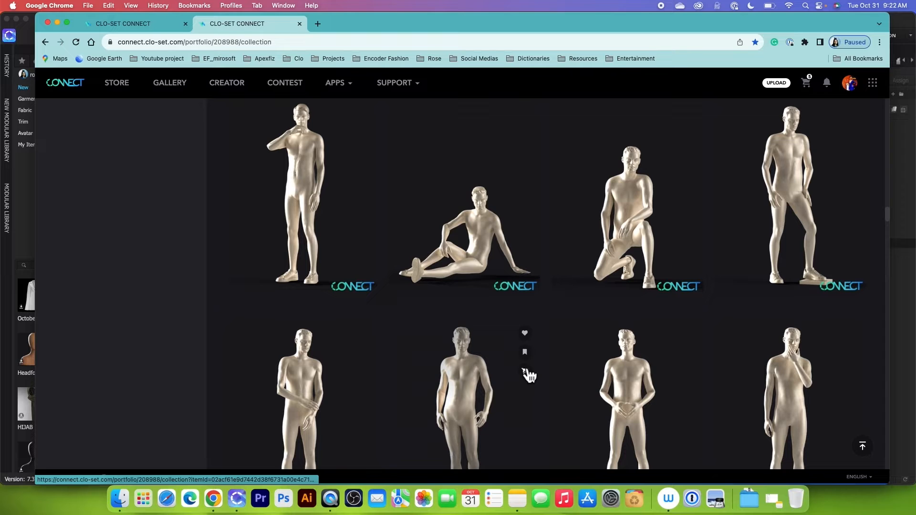
{"action": "scroll", "scroll_direction": "down", "scroll_amount": 3}
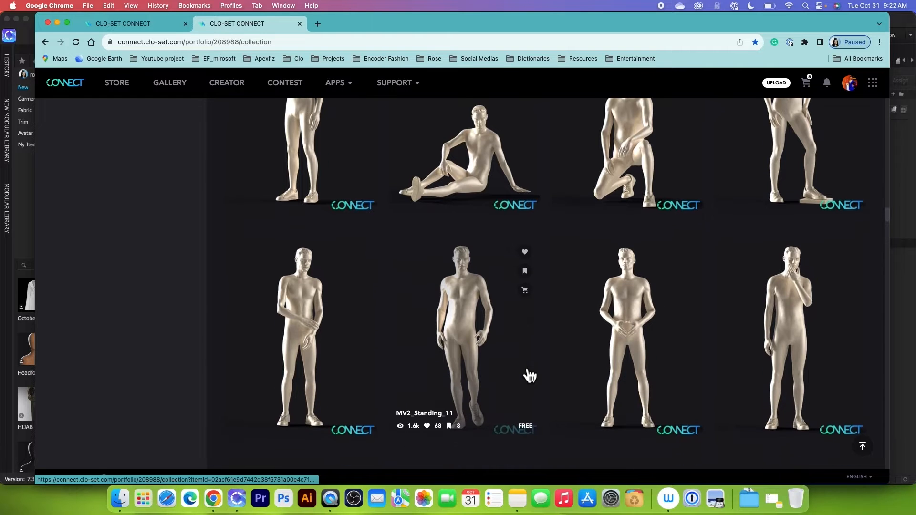
{"action": "scroll", "scroll_direction": "up", "scroll_amount": 3}
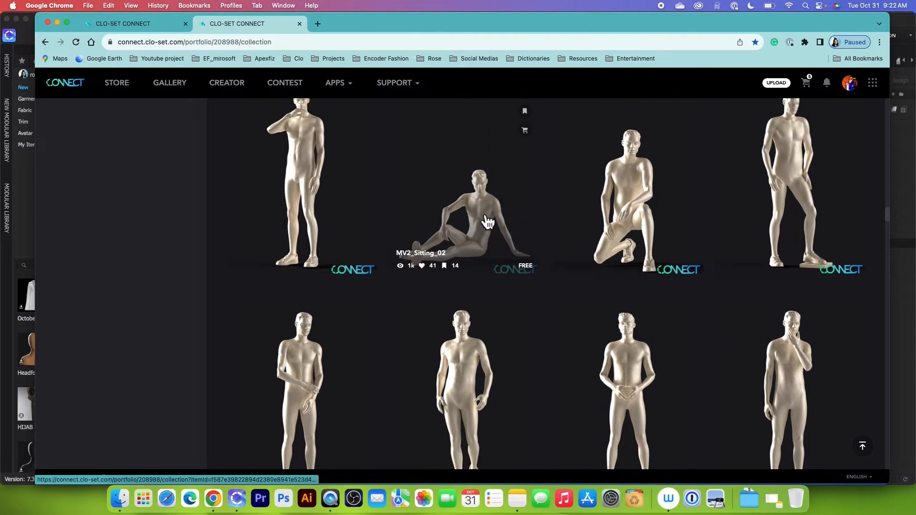
{"action": "scroll", "scroll_direction": "down", "scroll_amount": 3}
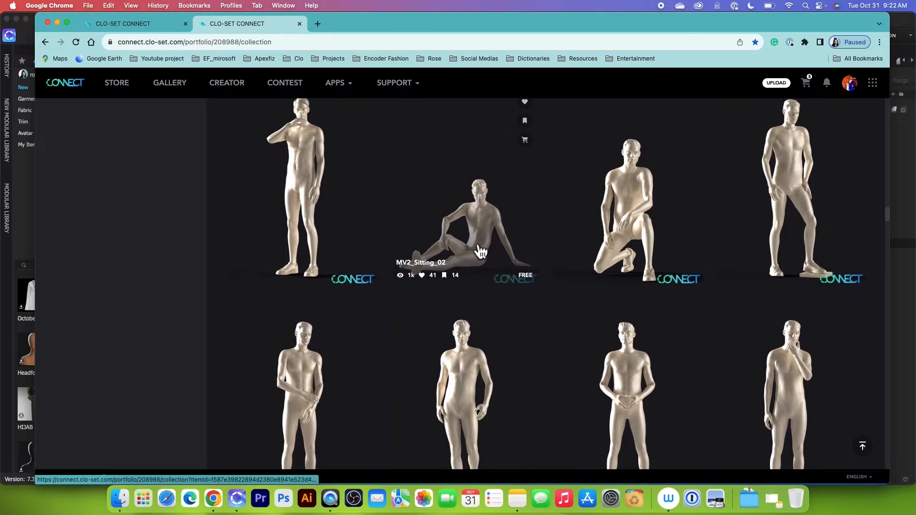
{"action": "left_click", "coordinate": [523, 140]}
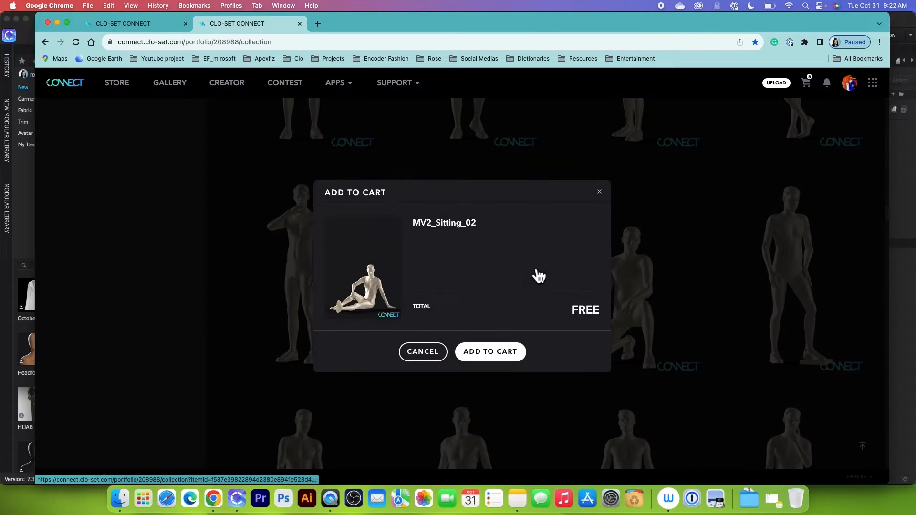
{"action": "left_click", "coordinate": [489, 351]}
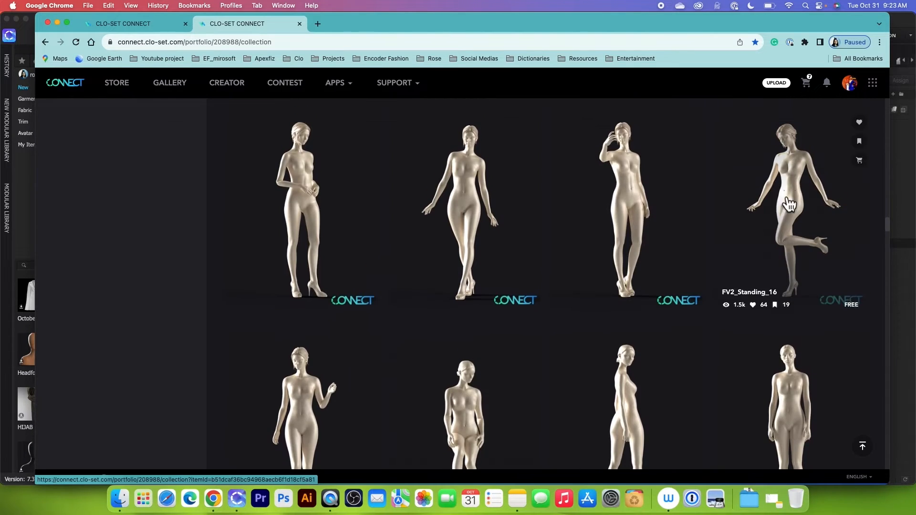
Add the FV2_Standing_16 and FV2_Standing_15 poses to the cart
{"action": "left_click", "coordinate": [859, 160]}
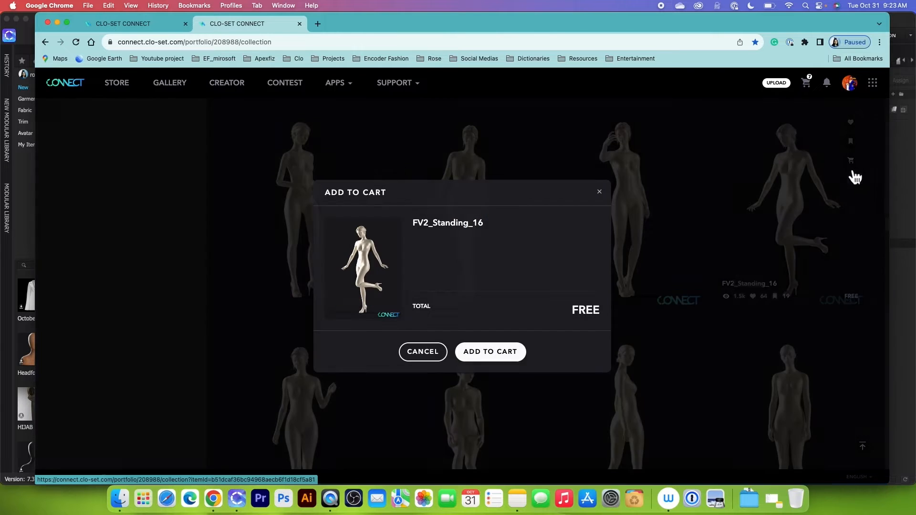
{"action": "left_click", "coordinate": [422, 352]}
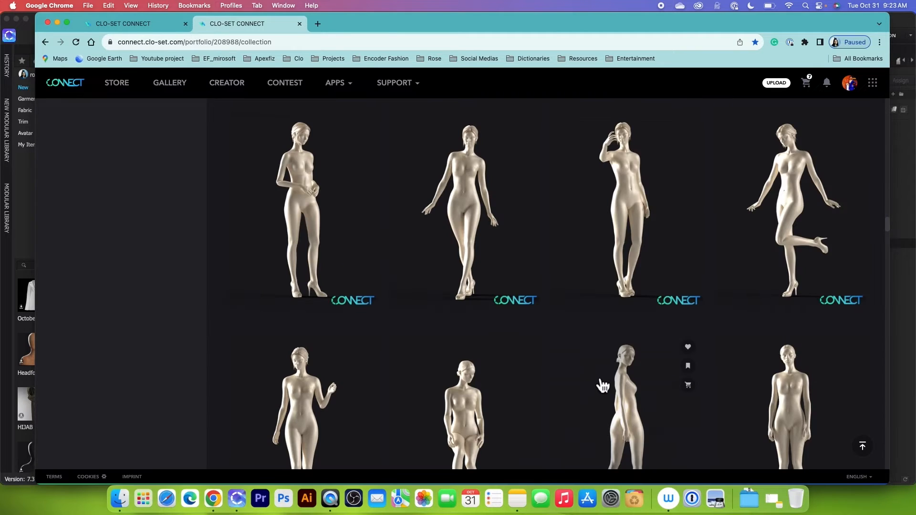
{"action": "left_click", "coordinate": [686, 385]}
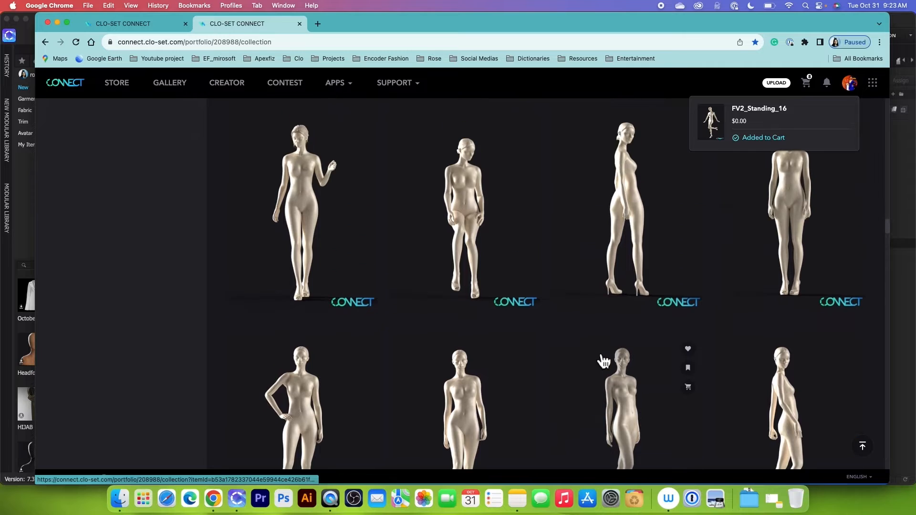
{"action": "left_click", "coordinate": [687, 387]}
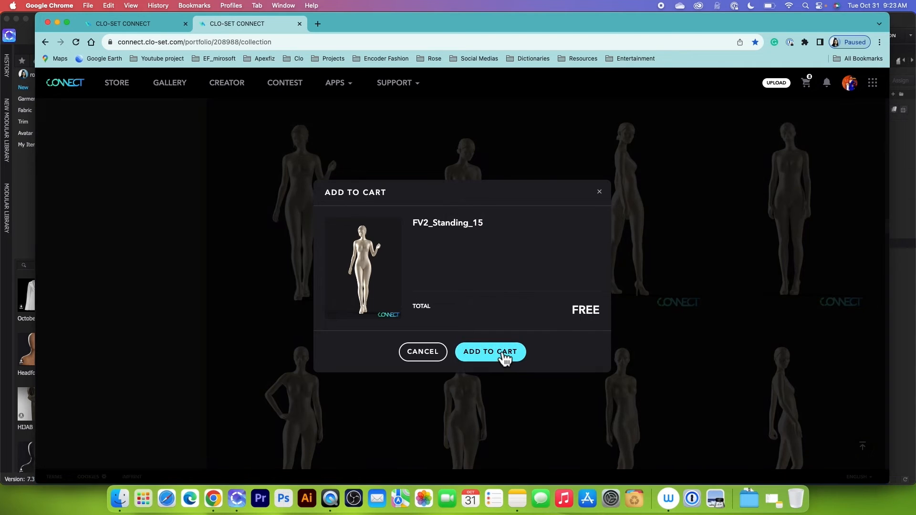
{"action": "left_click", "coordinate": [489, 351]}
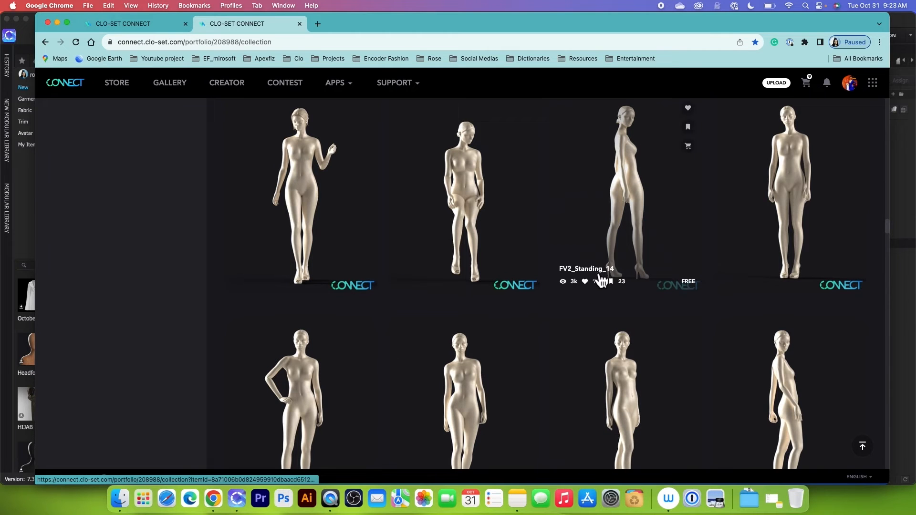
{"action": "mouse_move", "coordinate": [607, 314]}
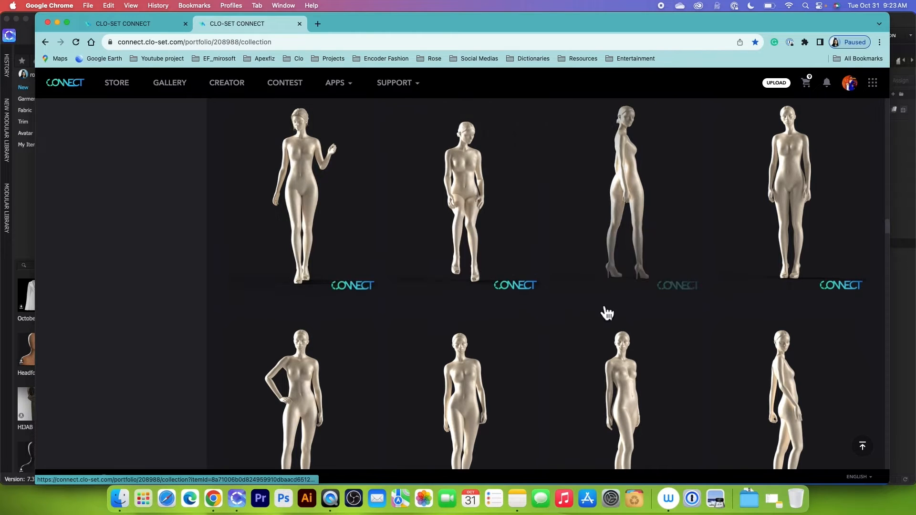
Add the FV2_Bob_02 and FV2_Bob_01 hairstyles to the cart
{"action": "scroll", "scroll_direction": "down", "scroll_amount": 3}
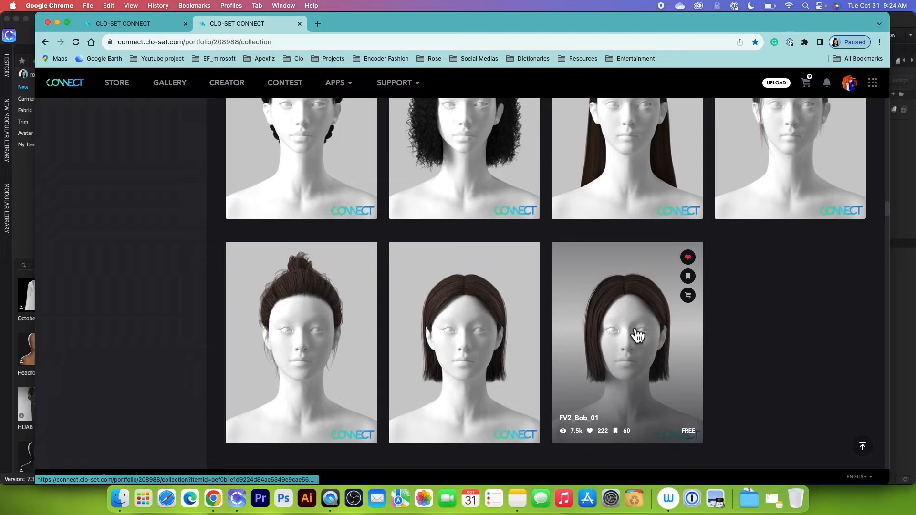
{"action": "scroll", "scroll_direction": "down", "scroll_amount": 3}
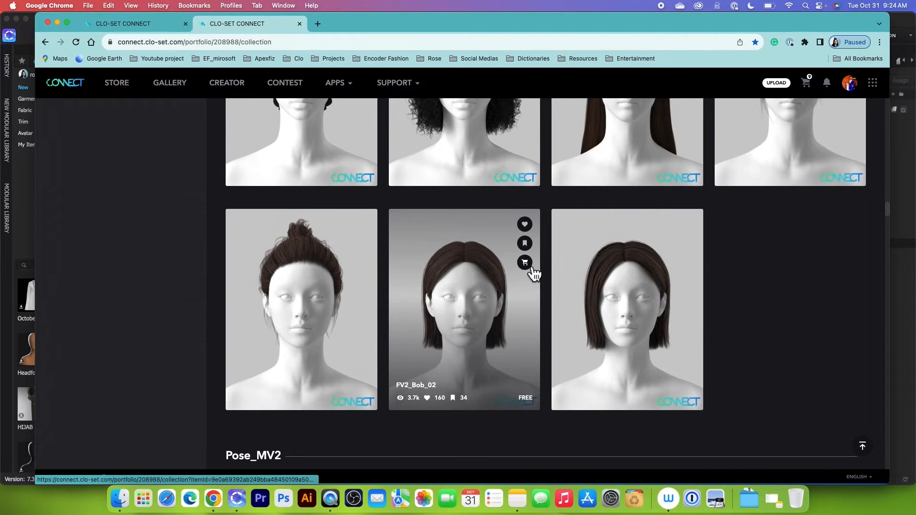
{"action": "mouse_move", "coordinate": [671, 353]}
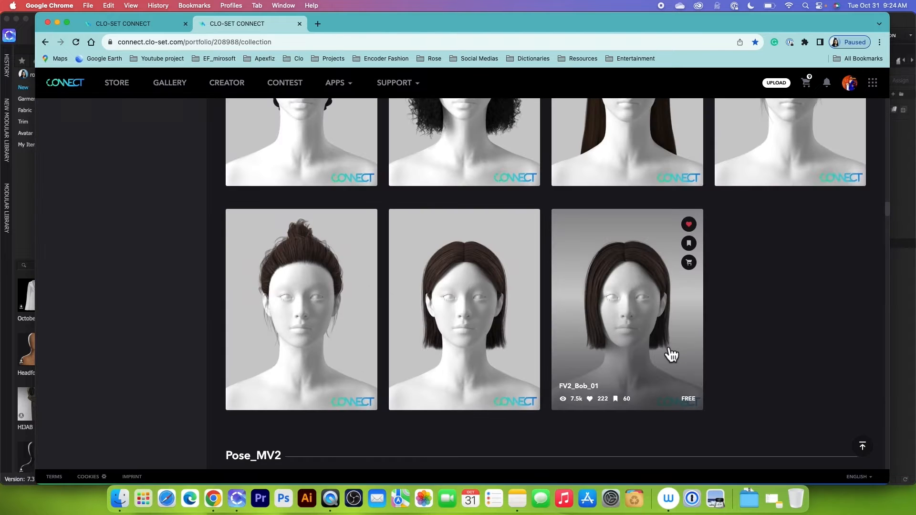
{"action": "left_click", "coordinate": [687, 263]}
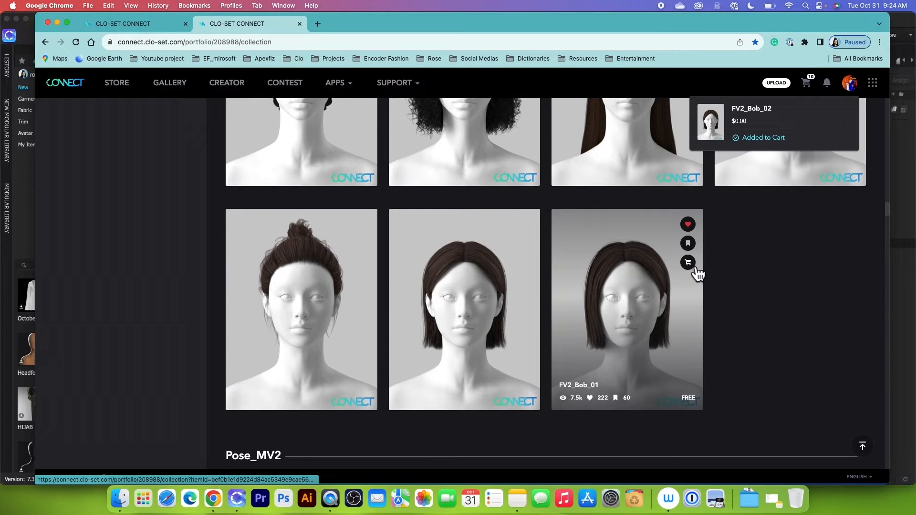
{"action": "left_click", "coordinate": [687, 263]}
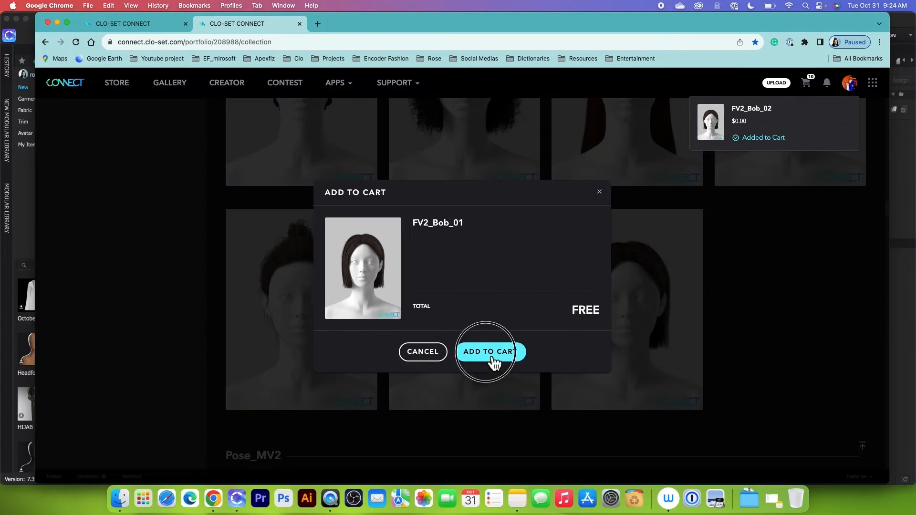
{"action": "left_click", "coordinate": [490, 351]}
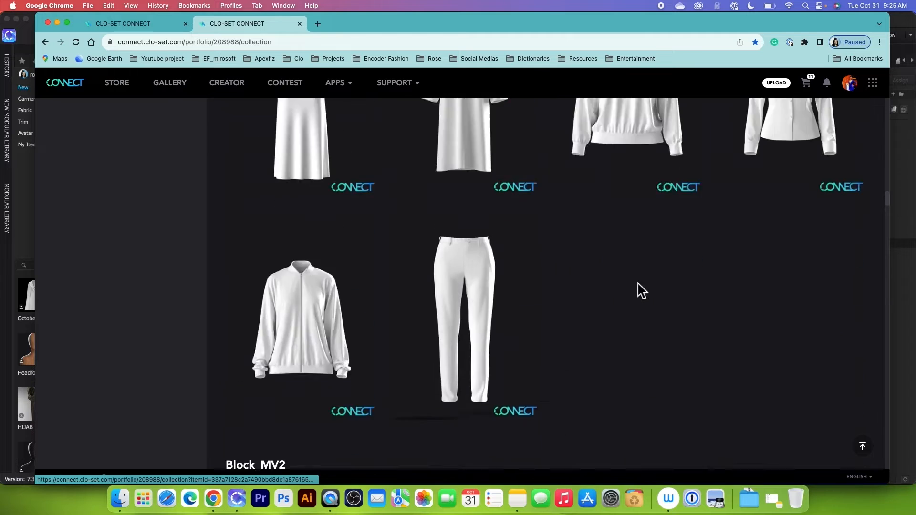
Open the cart listing the free FV2 items at a $0.00 total
{"action": "scroll", "scroll_direction": "up", "scroll_amount": 3}
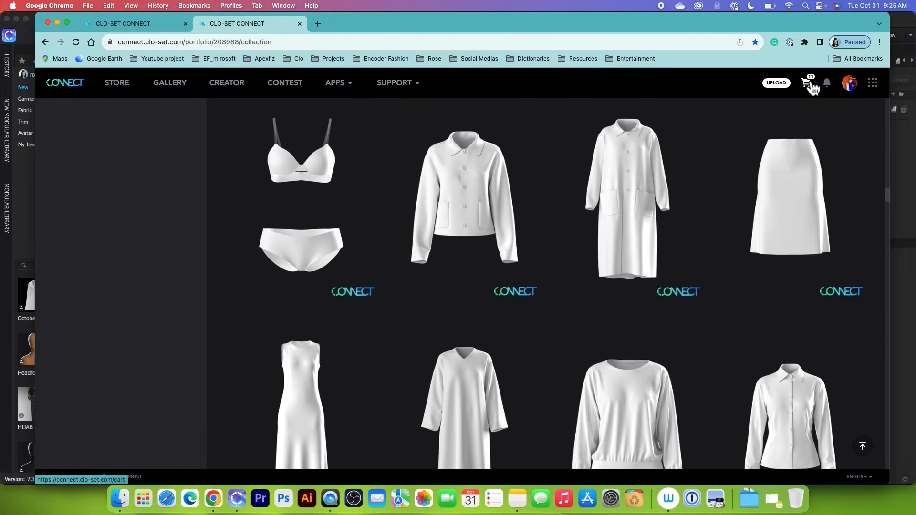
{"action": "mouse_move", "coordinate": [602, 338]}
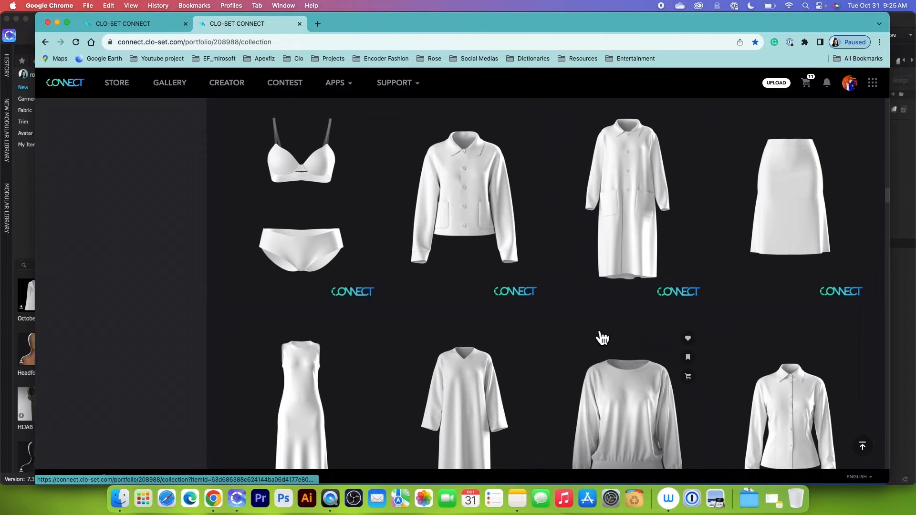
{"action": "scroll", "scroll_direction": "down", "scroll_amount": 3}
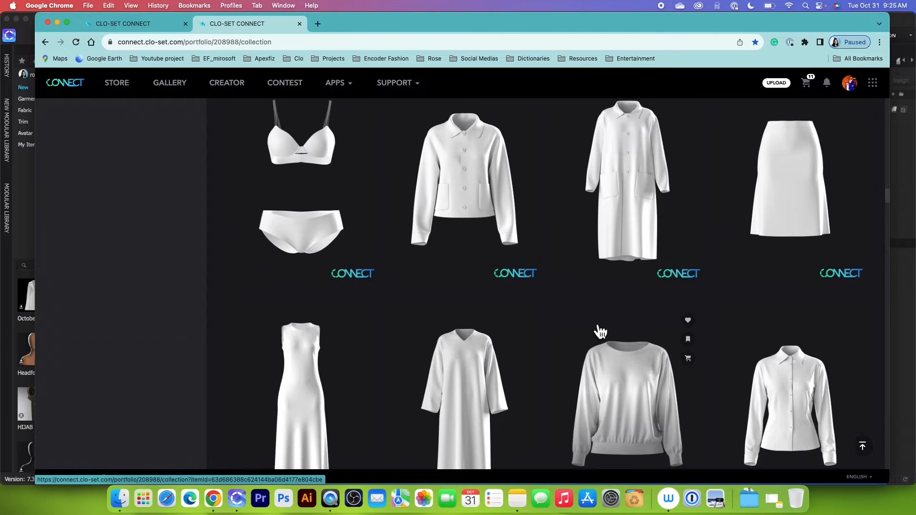
{"action": "scroll", "scroll_direction": "down", "scroll_amount": 3}
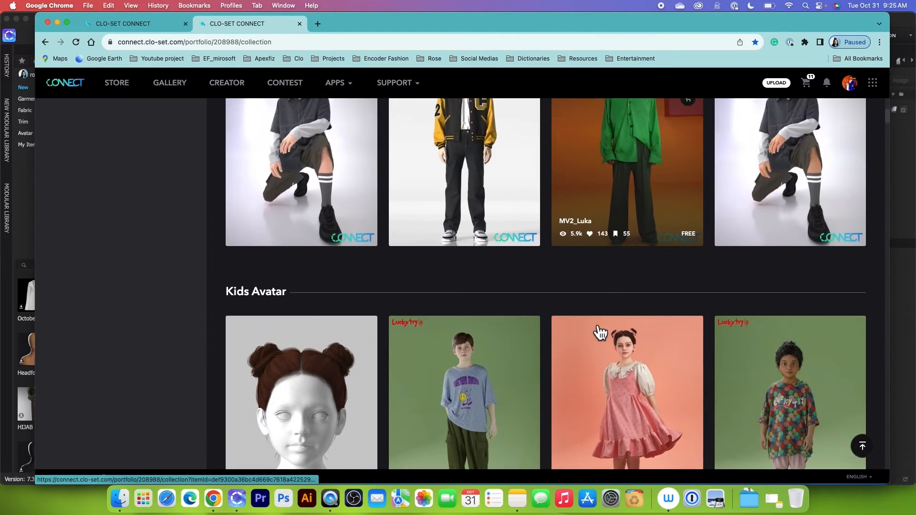
{"action": "scroll", "scroll_direction": "down", "scroll_amount": 3}
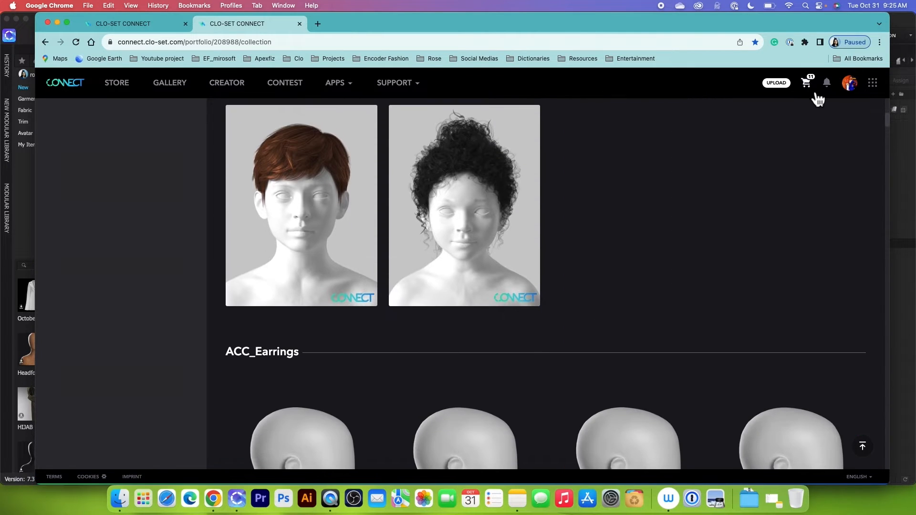
{"action": "left_click", "coordinate": [806, 82]}
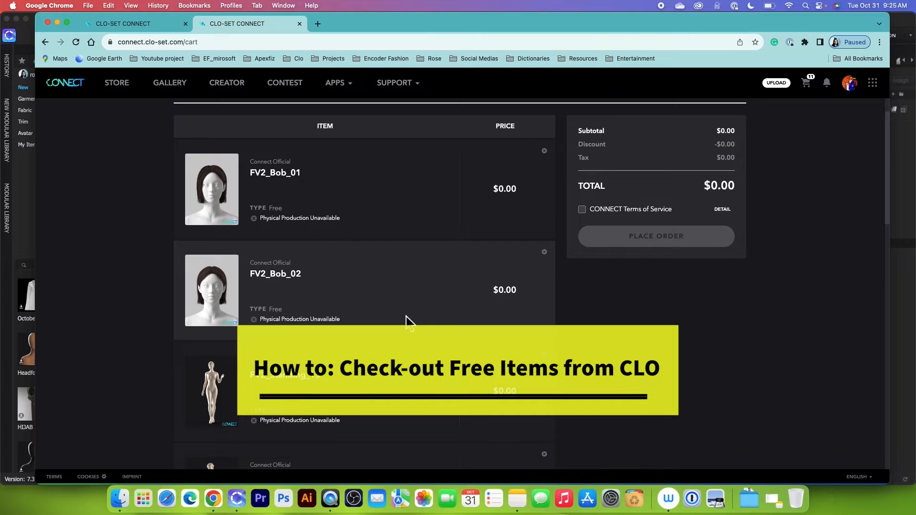
Accept the CONNECT Terms of Service and place the $0.00 order for the free items
{"action": "scroll", "scroll_direction": "down", "scroll_amount": 3}
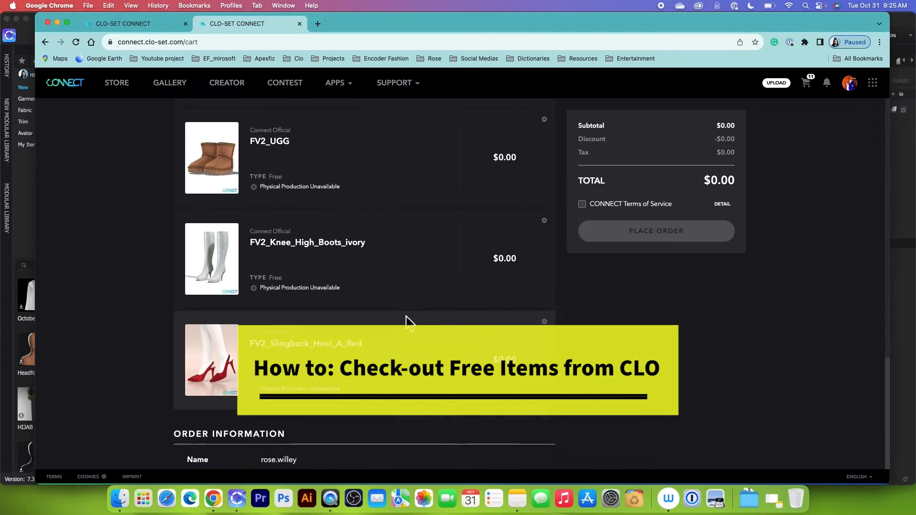
{"action": "scroll", "scroll_direction": "up", "scroll_amount": 3}
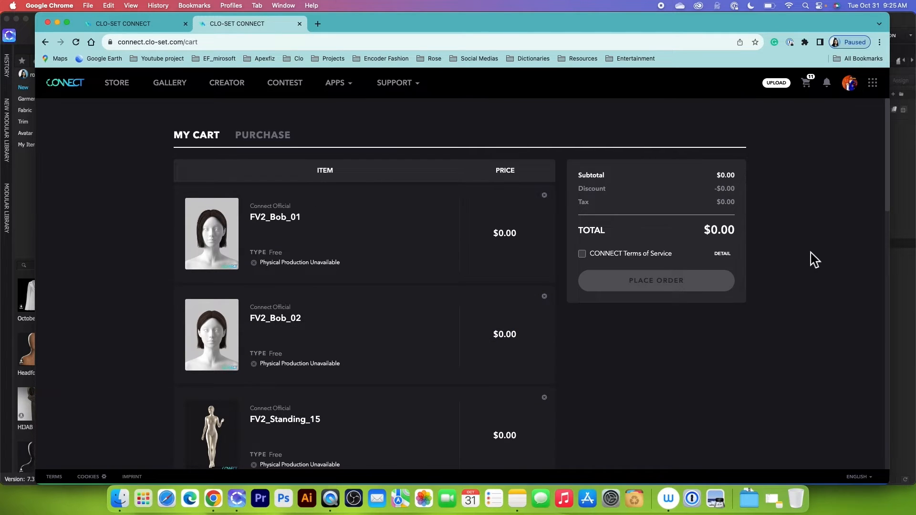
{"action": "mouse_move", "coordinate": [619, 263]}
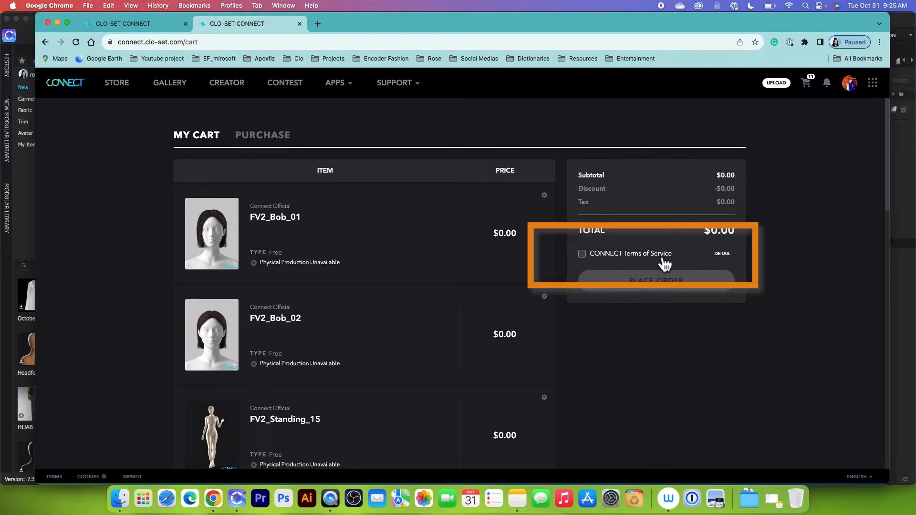
{"action": "left_click", "coordinate": [581, 253]}
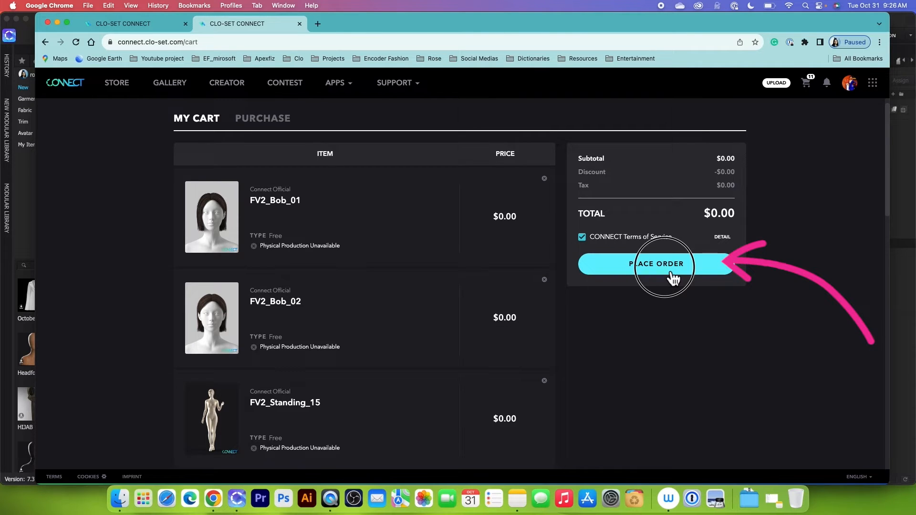
{"action": "left_click", "coordinate": [657, 263]}
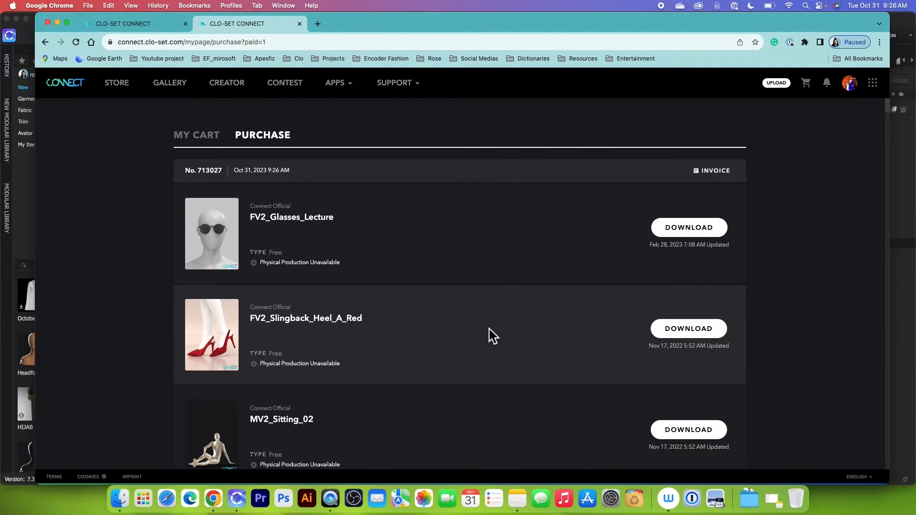
{"action": "mouse_move", "coordinate": [701, 245]}
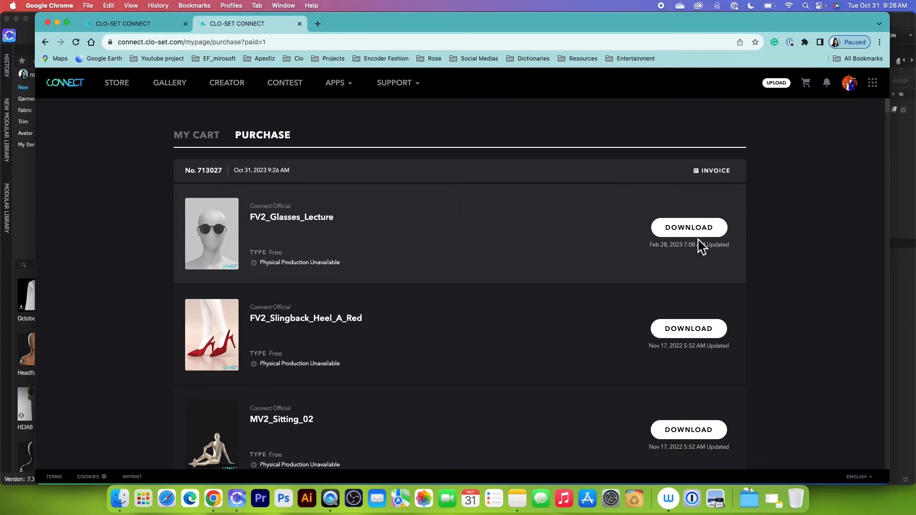
Download FV2_Glasses_Lecture, FV2_Slingback_Heel_A_Red, MV2_Sitting_02 and FV2_Earrings_01 from Purchases
{"action": "left_click", "coordinate": [689, 227]}
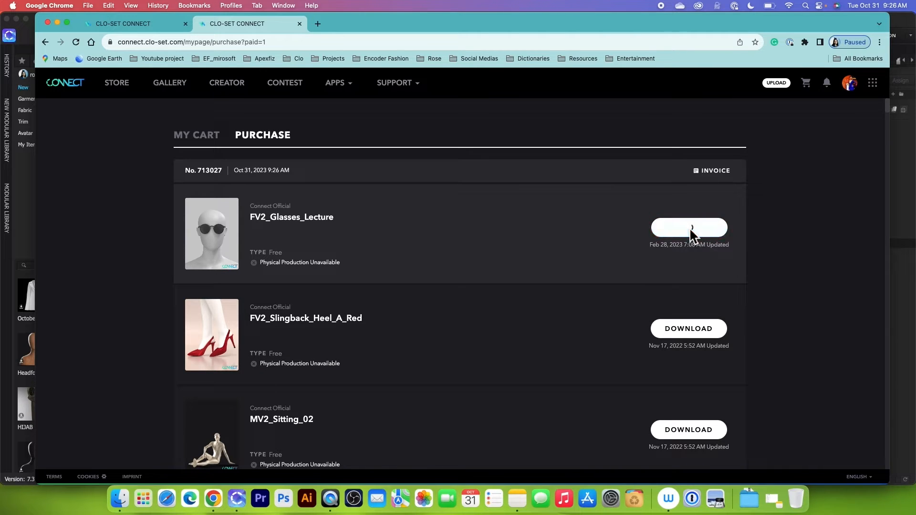
{"action": "left_click", "coordinate": [688, 227]}
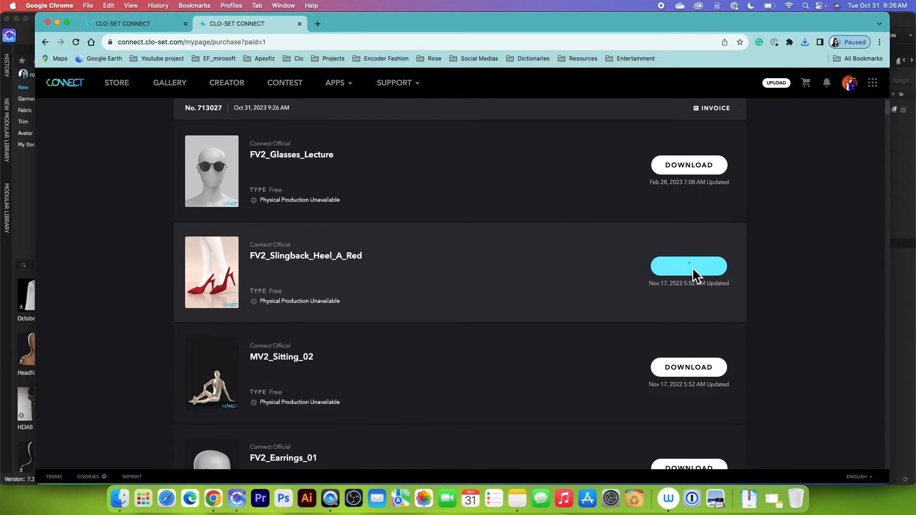
{"action": "scroll", "scroll_direction": "down", "scroll_amount": 3}
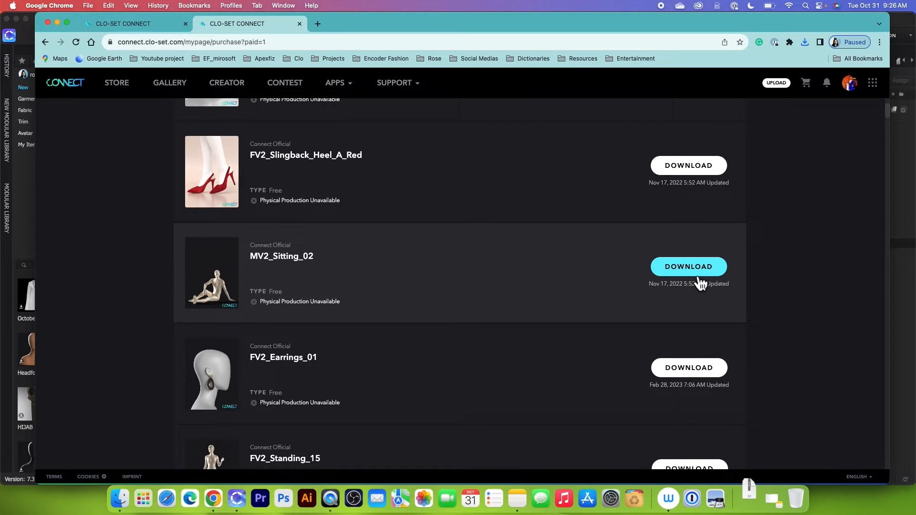
{"action": "left_click", "coordinate": [688, 266]}
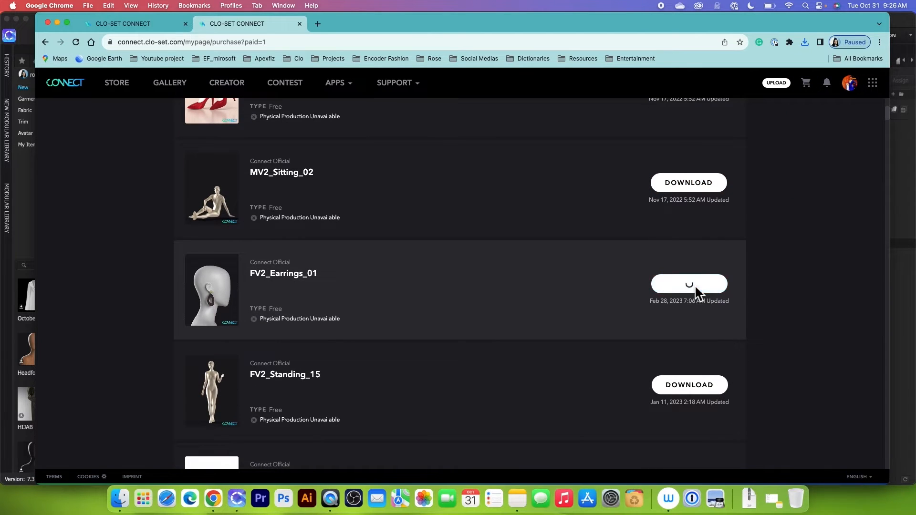
{"action": "left_click", "coordinate": [688, 295]}
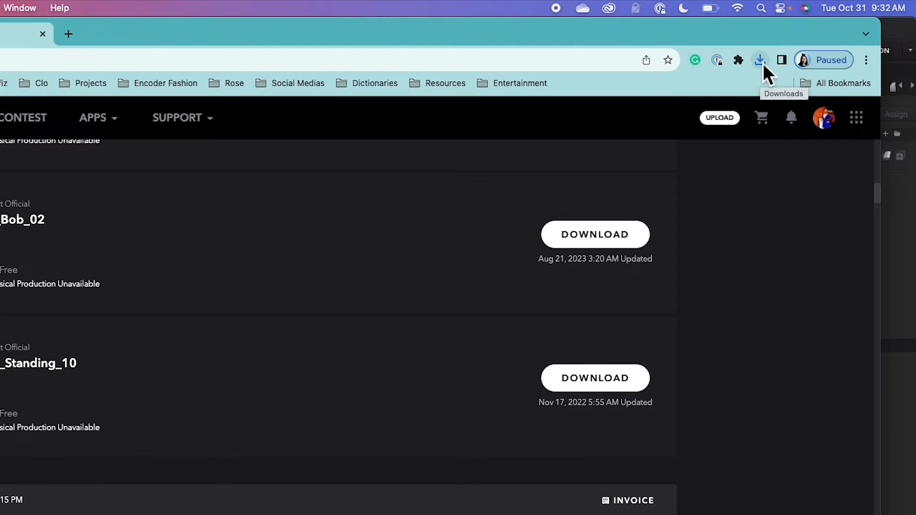
Check the finished downloads in Chrome's Downloads list
{"action": "left_click", "coordinate": [759, 60]}
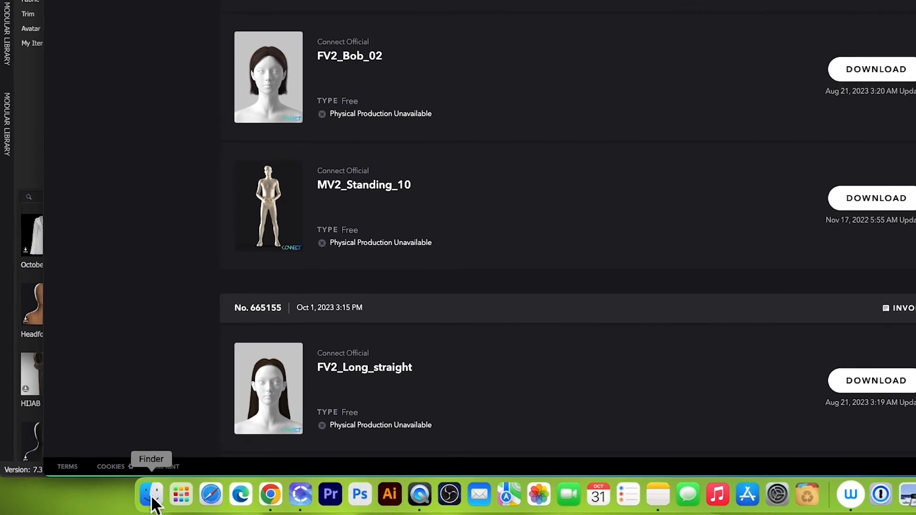
Show the Downloads folder in Finder with the downloaded item ZIP archives
{"action": "left_click", "coordinate": [151, 494]}
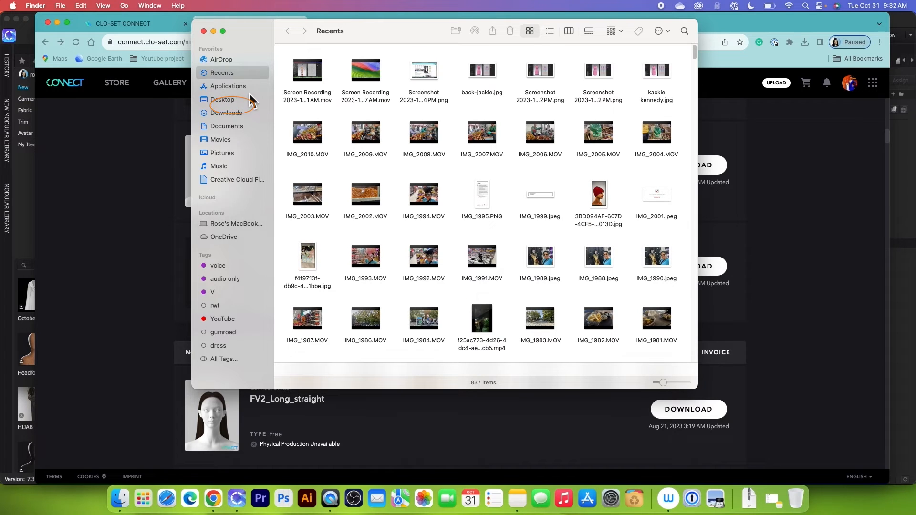
{"action": "left_click", "coordinate": [226, 112]}
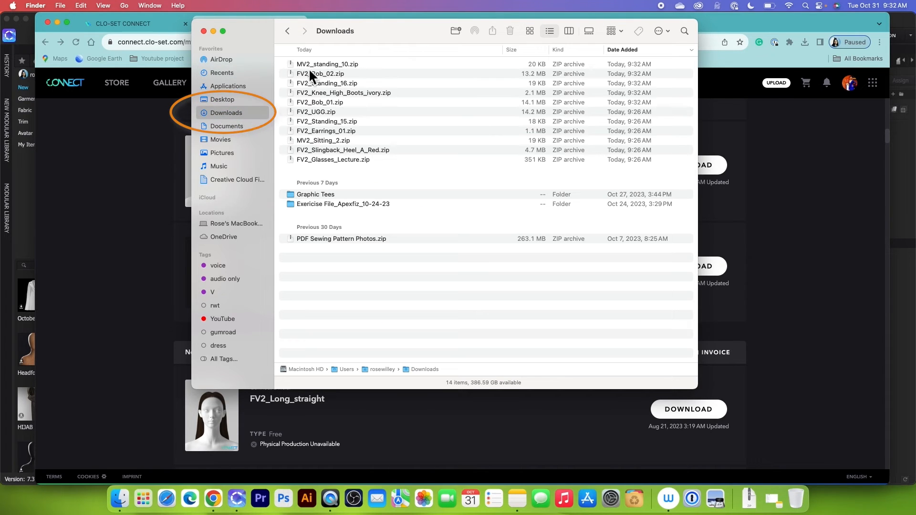
{"action": "mouse_move", "coordinate": [356, 168]}
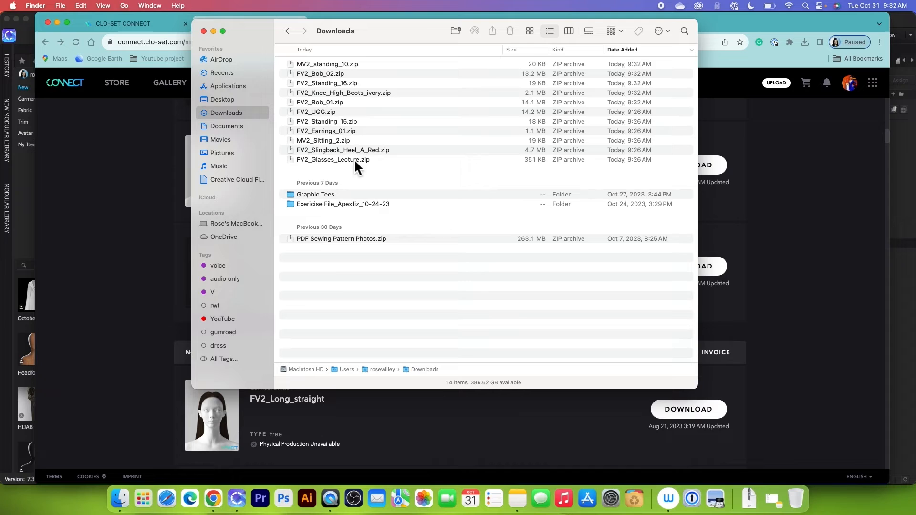
{"action": "mouse_move", "coordinate": [396, 160]}
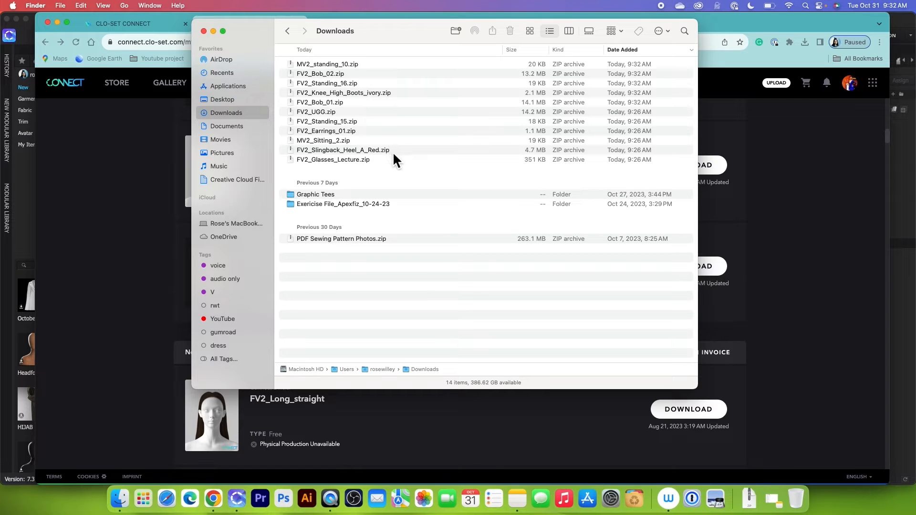
{"action": "mouse_move", "coordinate": [356, 44]}
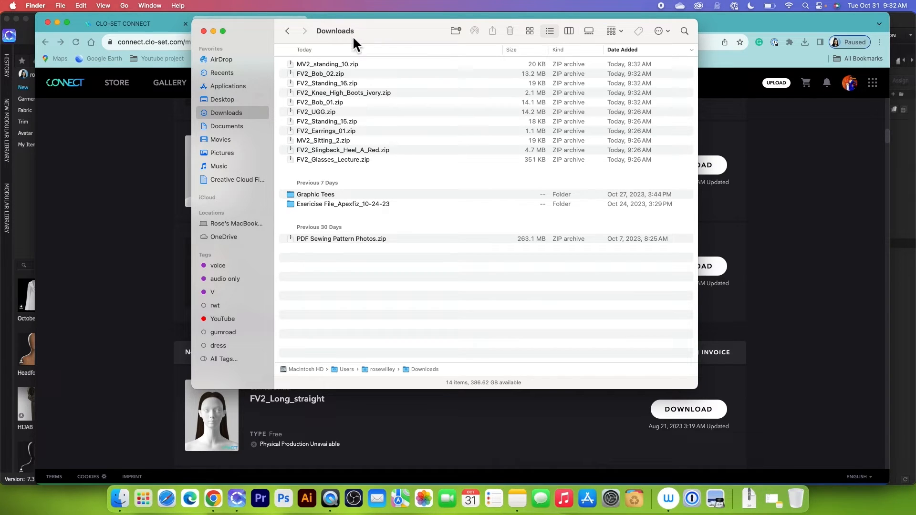
{"action": "mouse_move", "coordinate": [391, 36]}
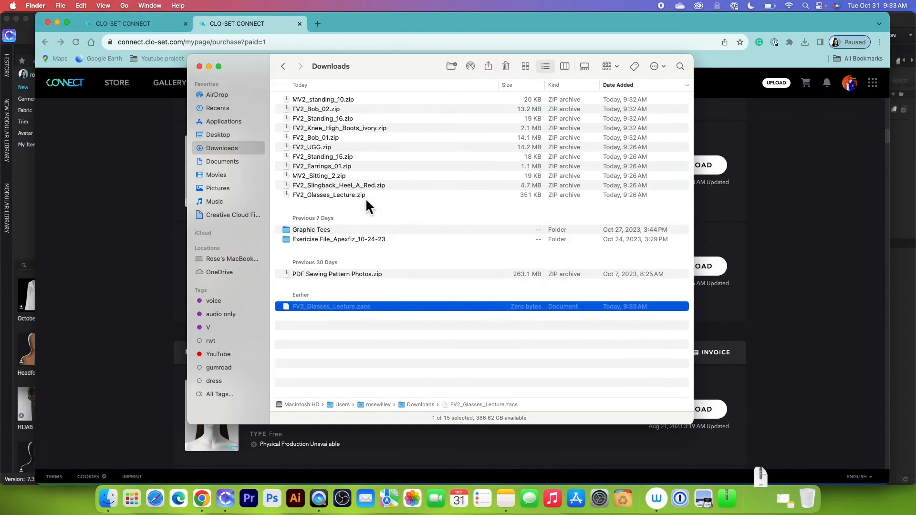
Unzip the archives and gather the extracted item files into a new CLO Items folder
{"action": "left_click", "coordinate": [337, 185]}
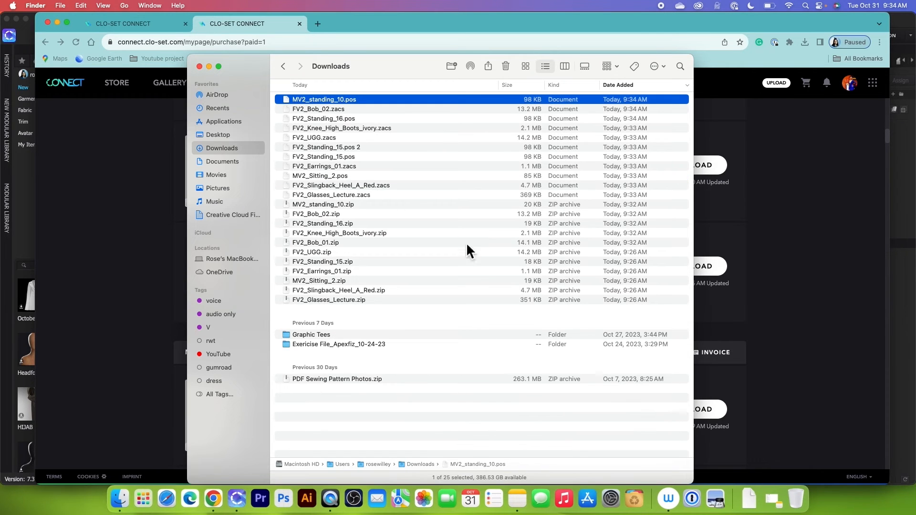
{"action": "mouse_move", "coordinate": [344, 80]}
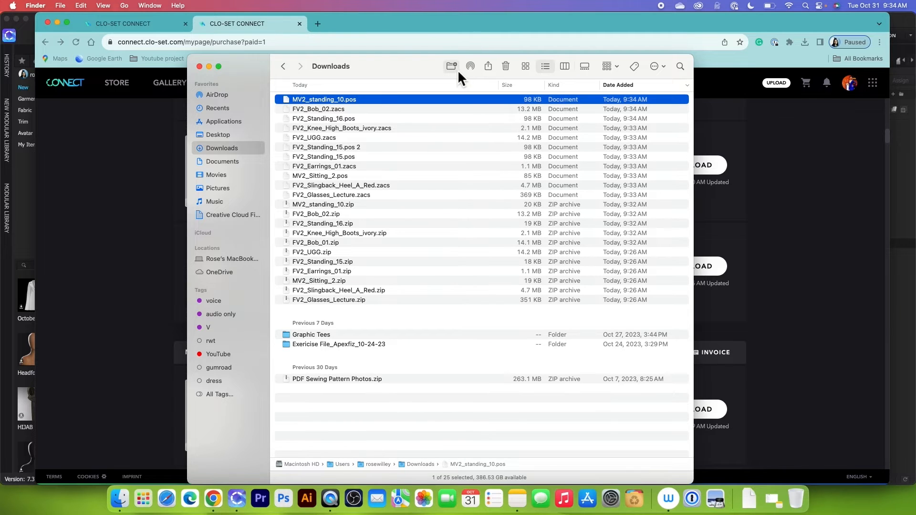
{"action": "left_click", "coordinate": [450, 65]}
{"action": "type", "text": "CLO Items"}
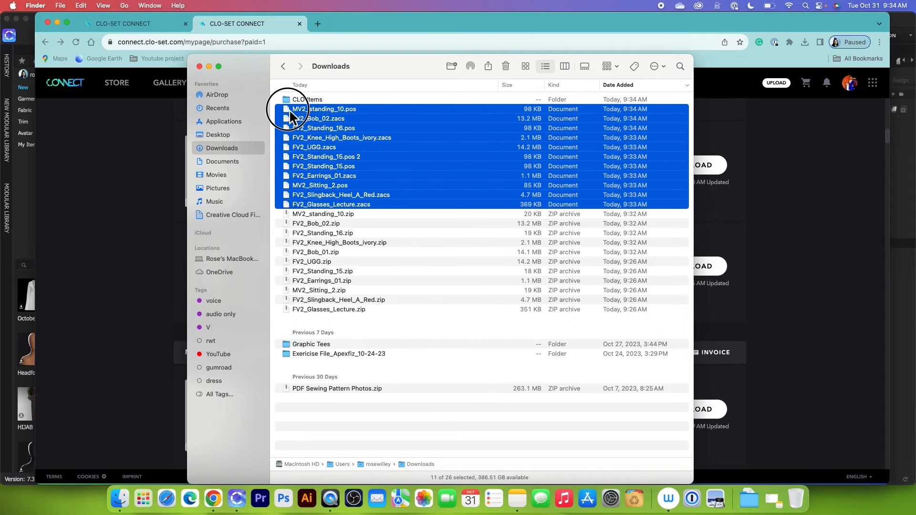
{"action": "left_click", "coordinate": [505, 66]}
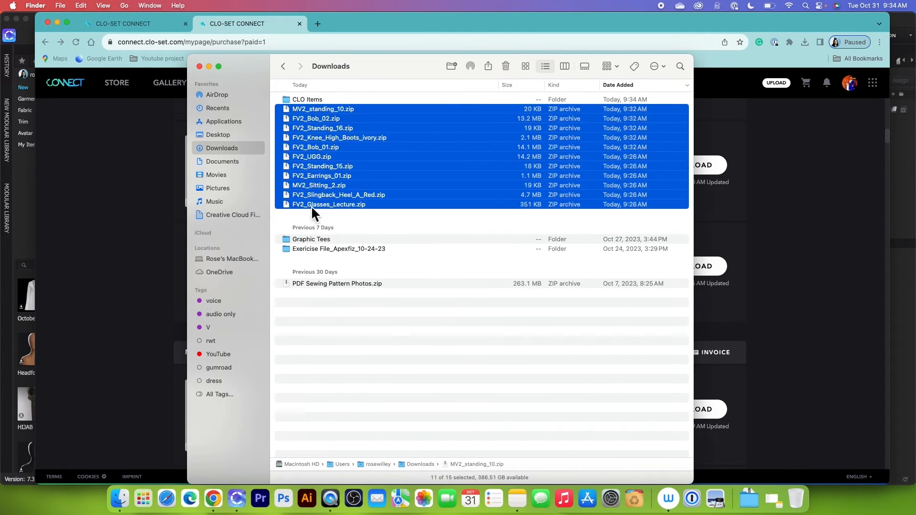
Select the leftover ZIP archives in Downloads and remove them
{"action": "right_click", "coordinate": [315, 211]}
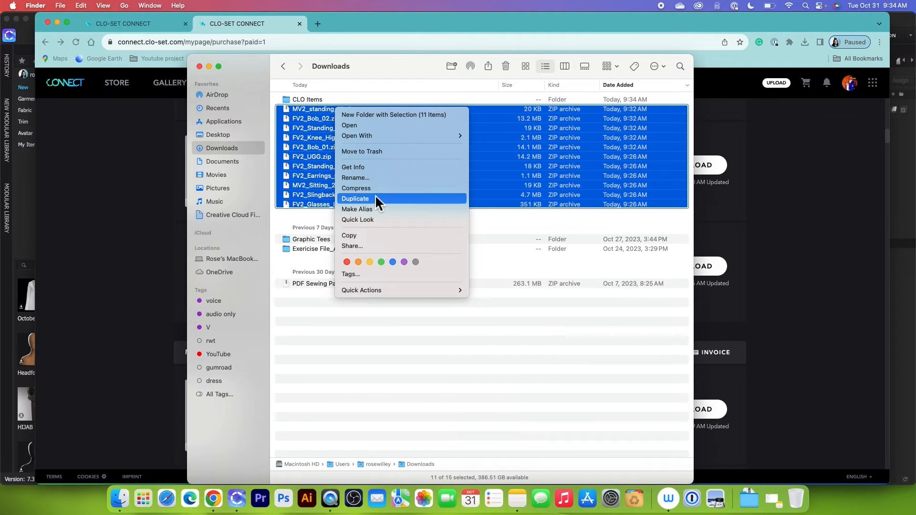
{"action": "left_click", "coordinate": [355, 187]}
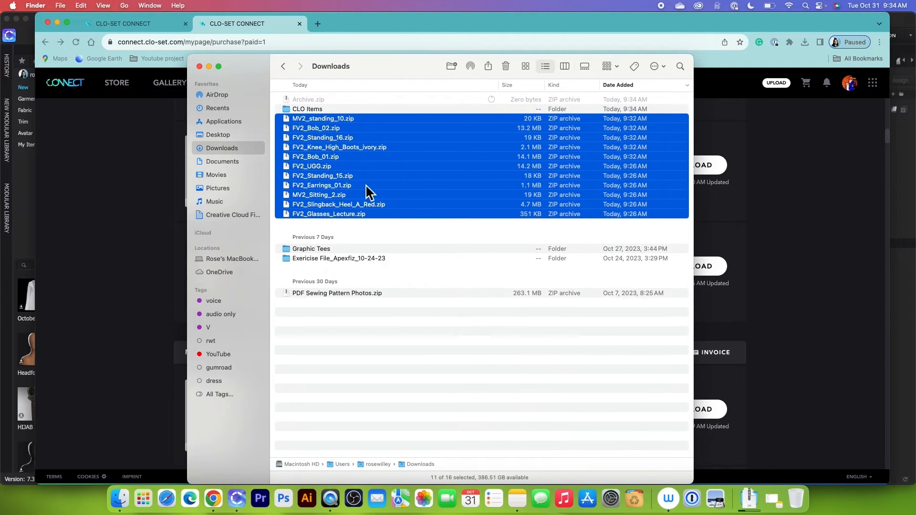
{"action": "left_click", "coordinate": [322, 118]}
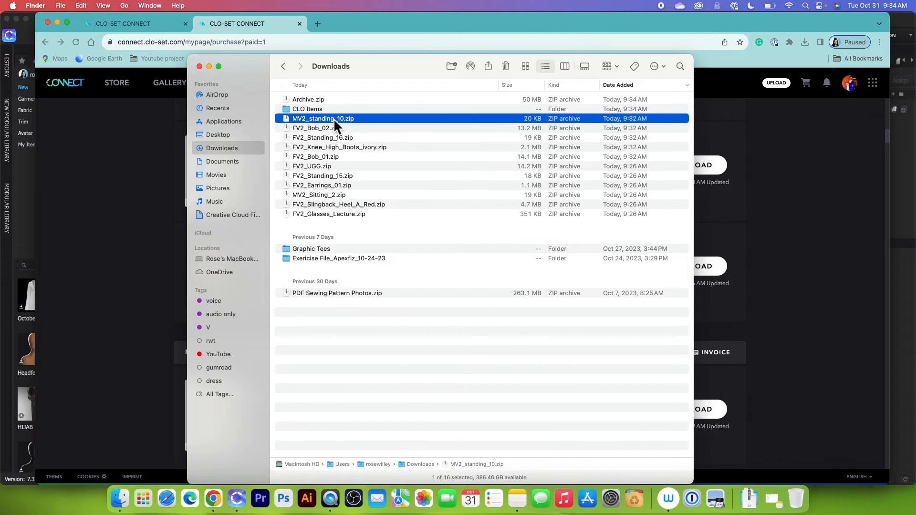
{"action": "left_click", "coordinate": [327, 214]}
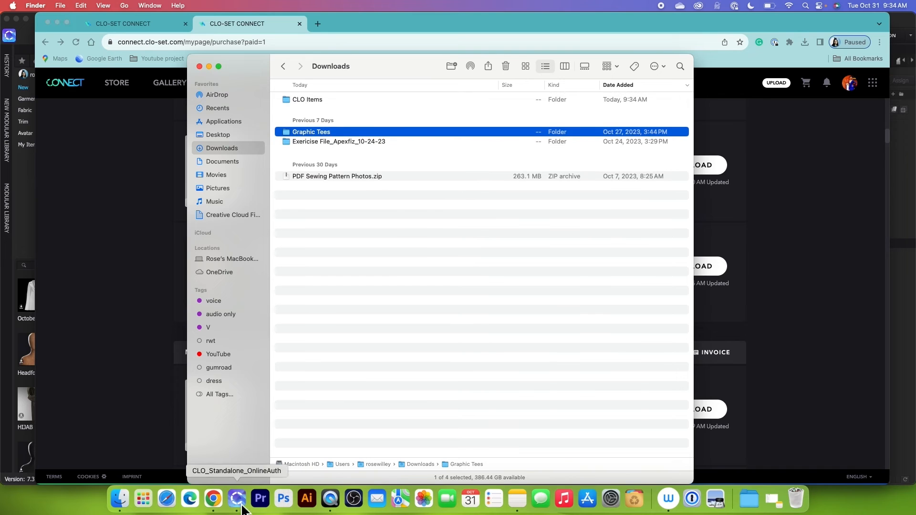
Link Downloads > CLO Items as a favourite folder in the CLO 3D library
{"action": "left_click", "coordinate": [237, 499]}
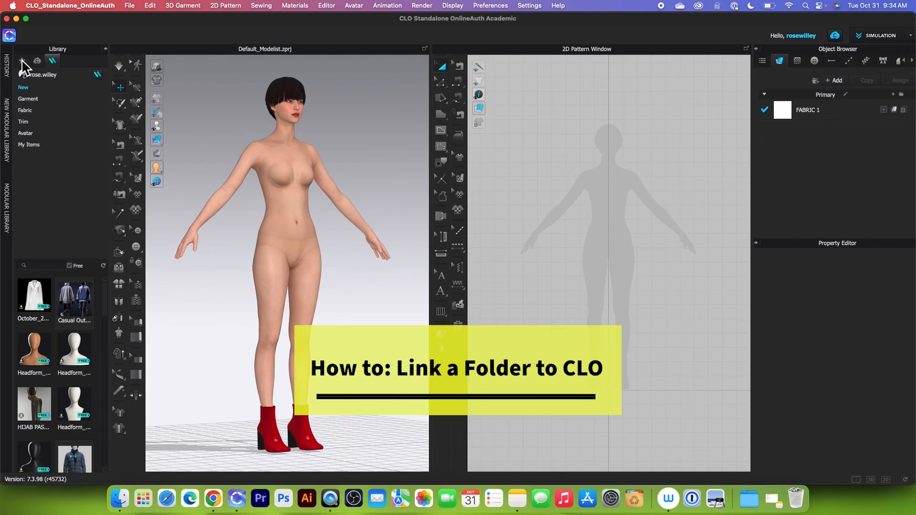
{"action": "left_click", "coordinate": [21, 61]}
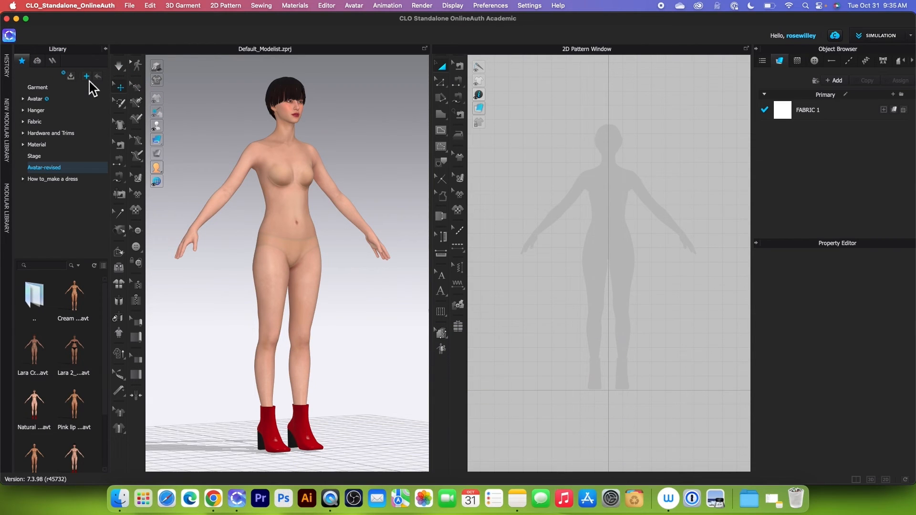
{"action": "left_click", "coordinate": [86, 77]}
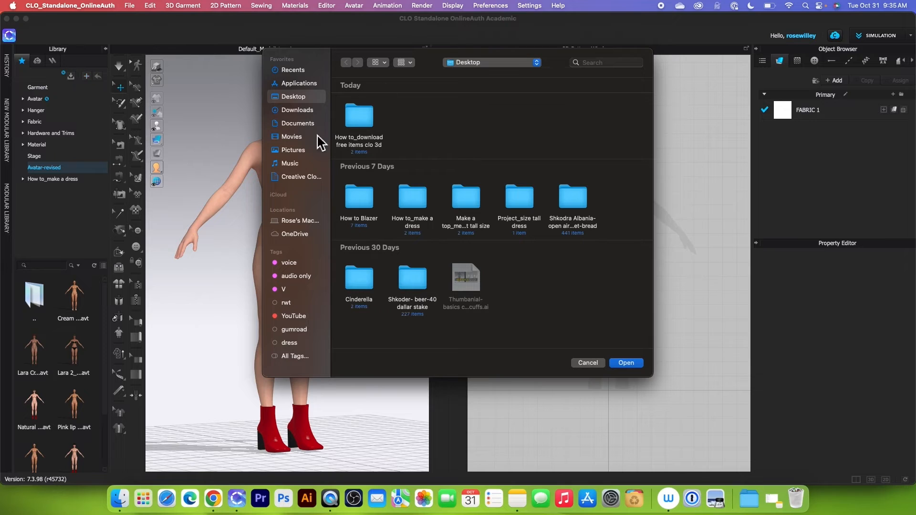
{"action": "left_click", "coordinate": [297, 109]}
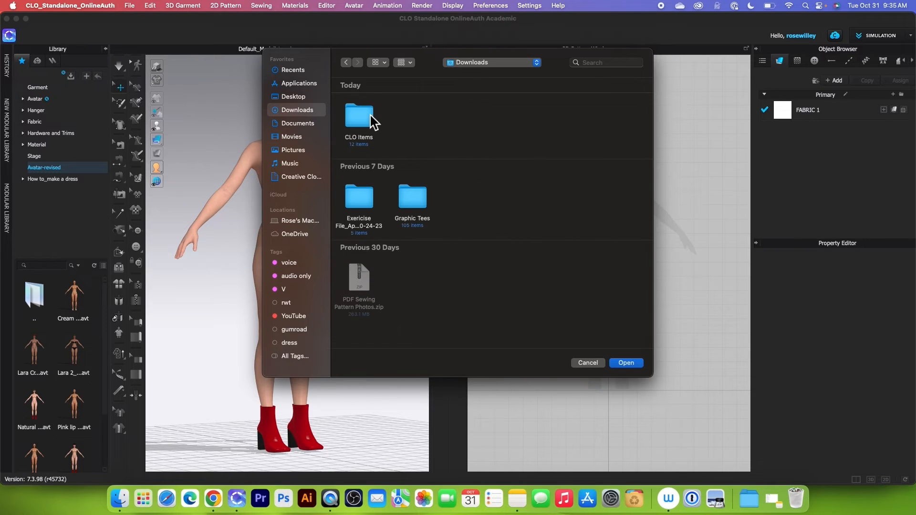
{"action": "left_click", "coordinate": [359, 116]}
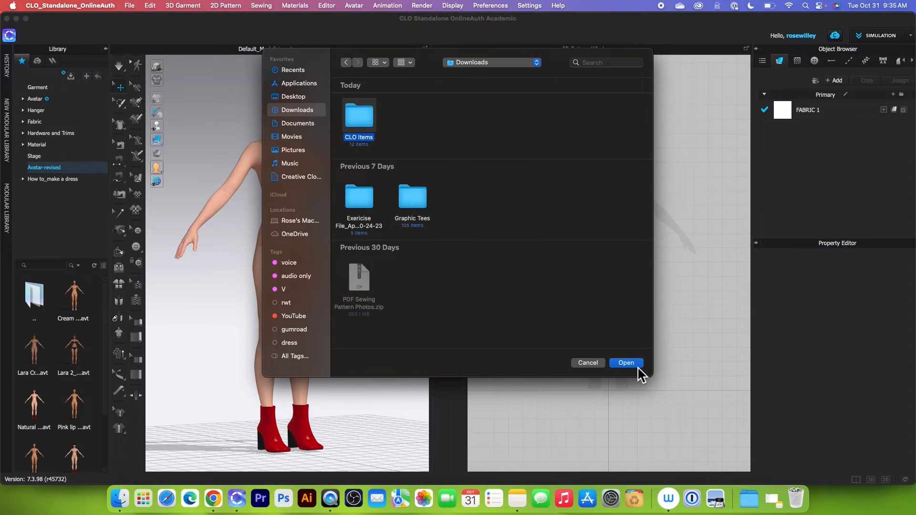
{"action": "left_click", "coordinate": [625, 362]}
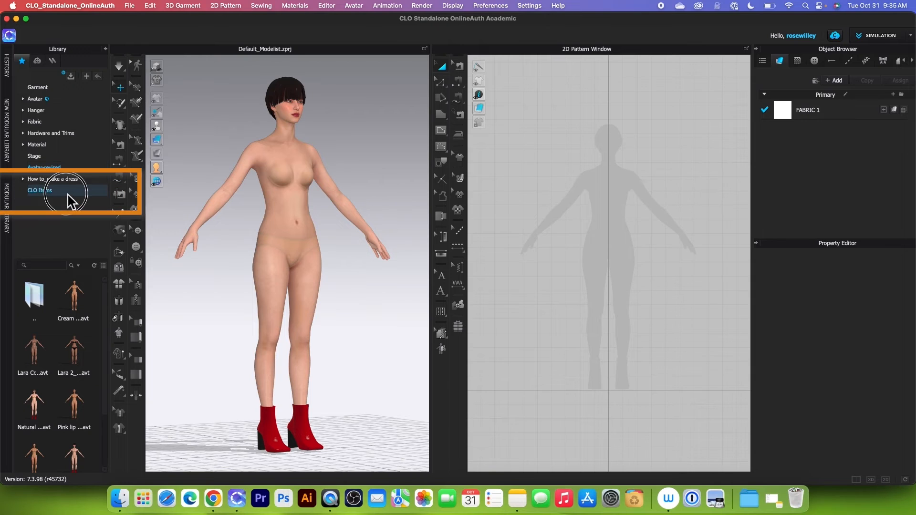
Browse the CLO Items favourite to view the earrings, glasses, boots, heels and poses
{"action": "left_click", "coordinate": [40, 191]}
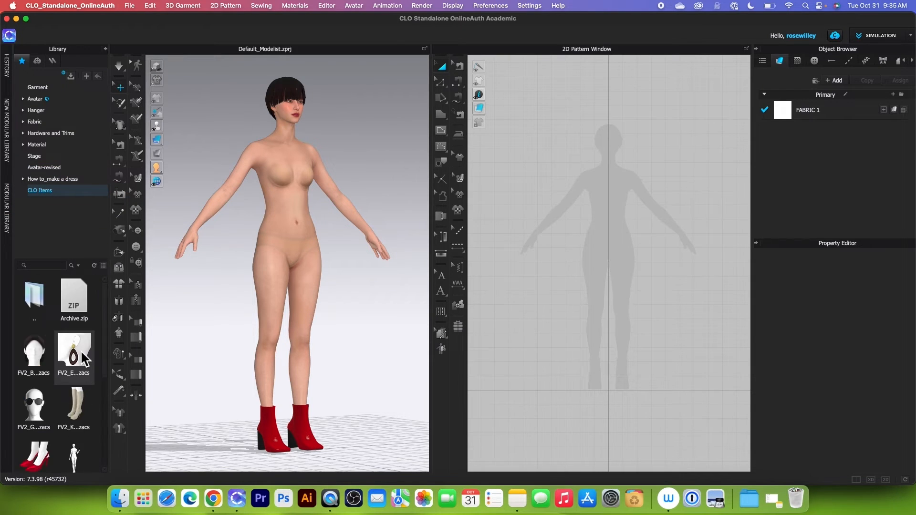
{"action": "mouse_move", "coordinate": [295, 279]}
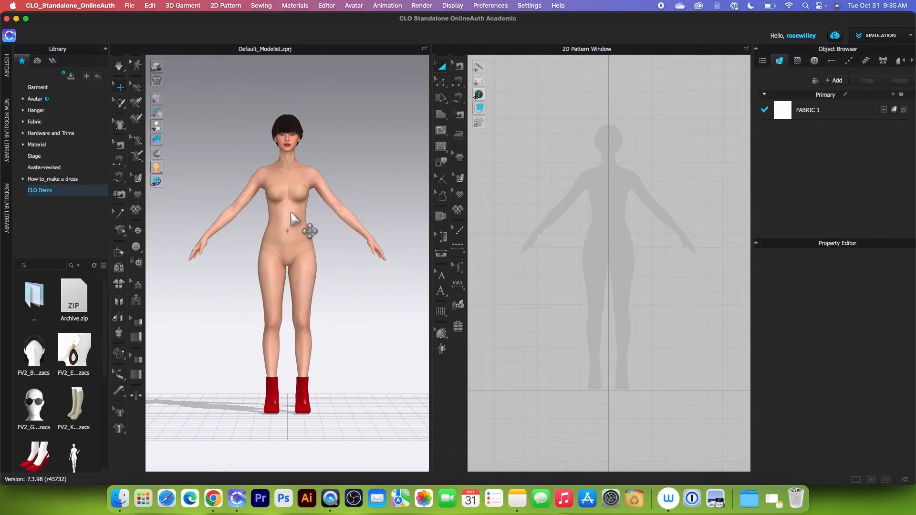
{"action": "mouse_move", "coordinate": [296, 244]}
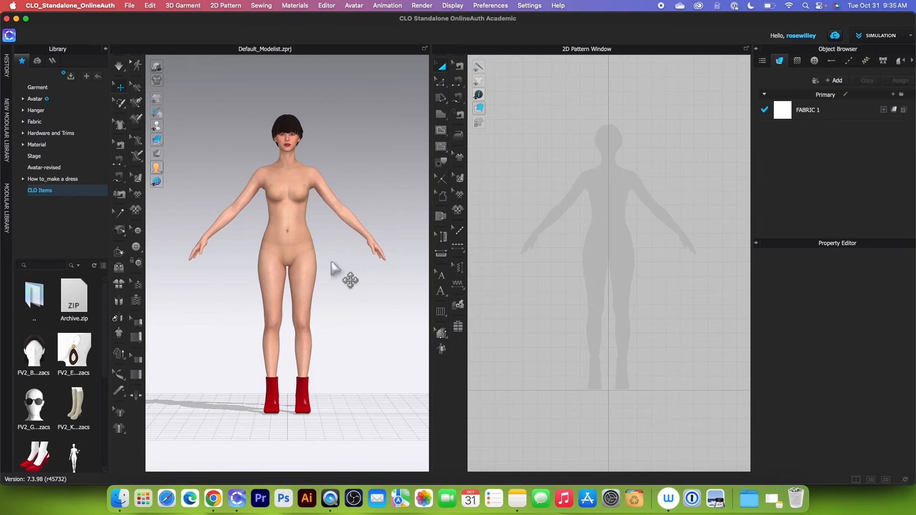
{"action": "mouse_move", "coordinate": [324, 229]}
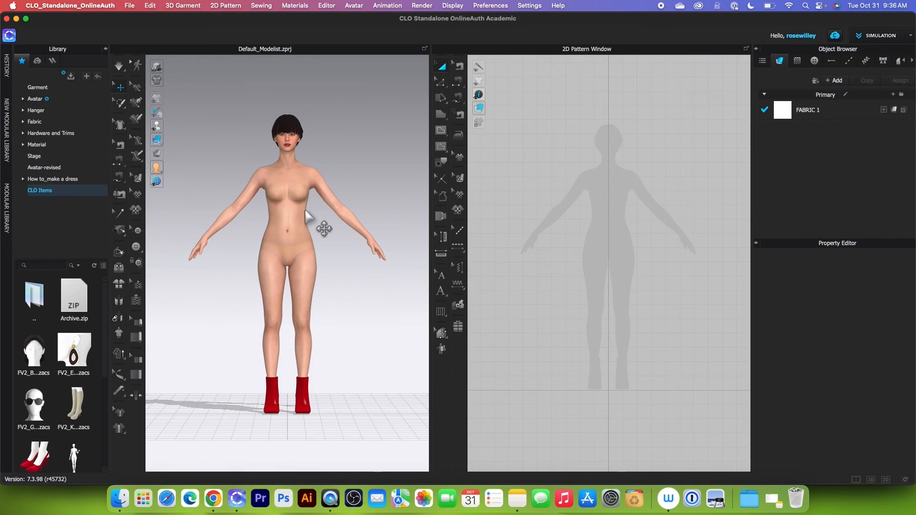
{"action": "scroll", "scroll_direction": "down", "scroll_amount": 3}
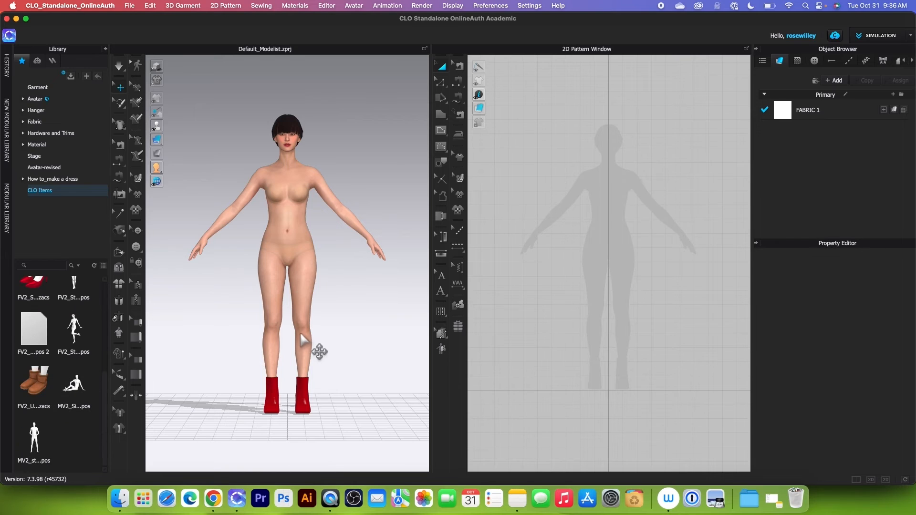
{"action": "mouse_move", "coordinate": [71, 387]}
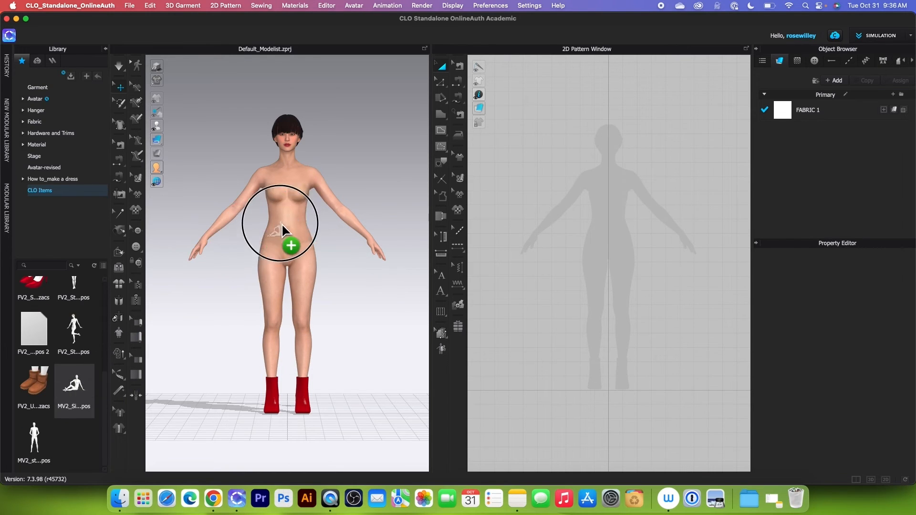
Apply the MV2_Sitting_2 pose, then add FV2_Earrings_01 and FV2_UGG boots to the avatar
{"action": "double_click", "coordinate": [73, 384]}
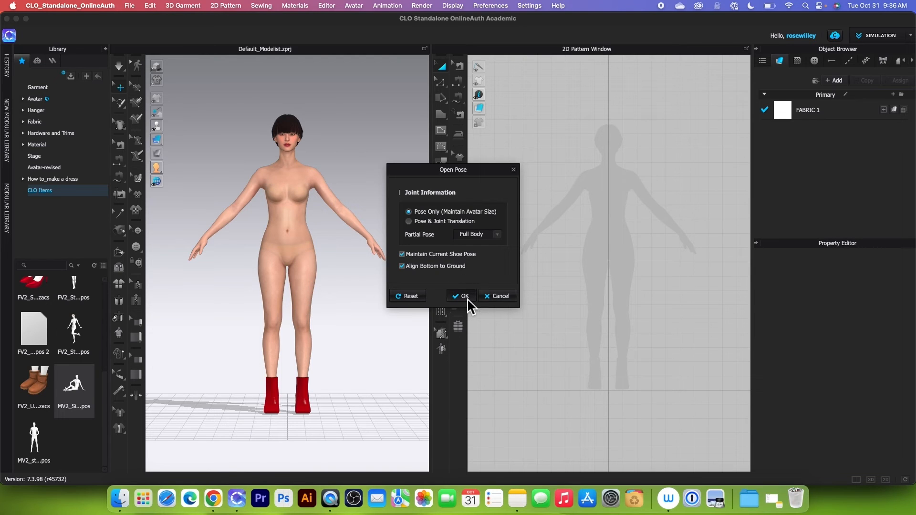
{"action": "left_click", "coordinate": [461, 296]}
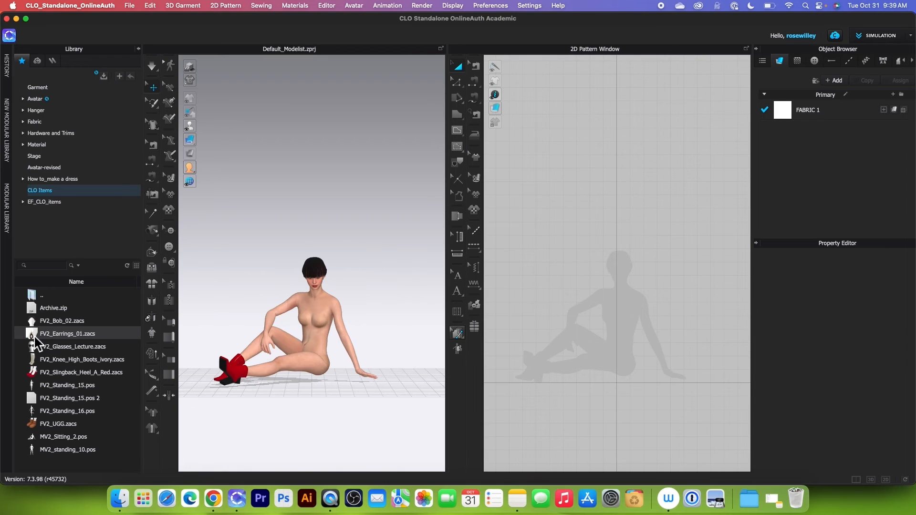
{"action": "double_click", "coordinate": [67, 333]}
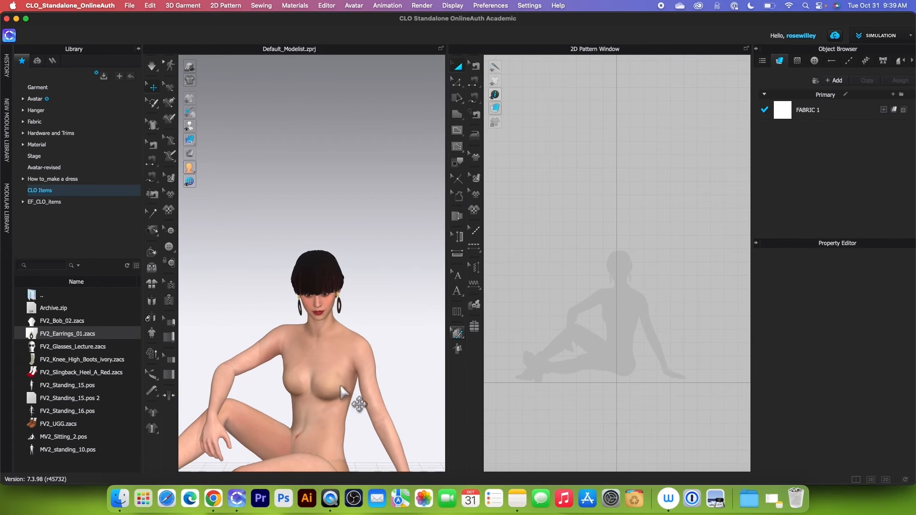
{"action": "double_click", "coordinate": [57, 423]}
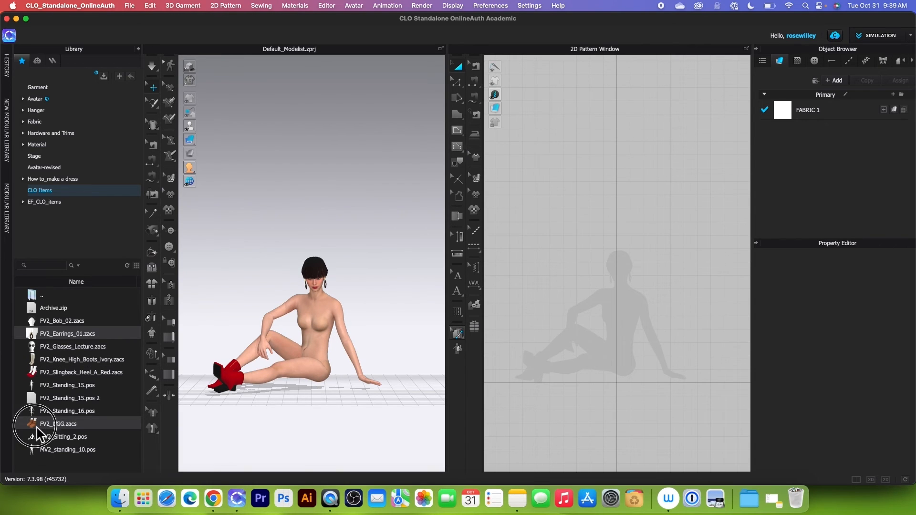
{"action": "double_click", "coordinate": [58, 423]}
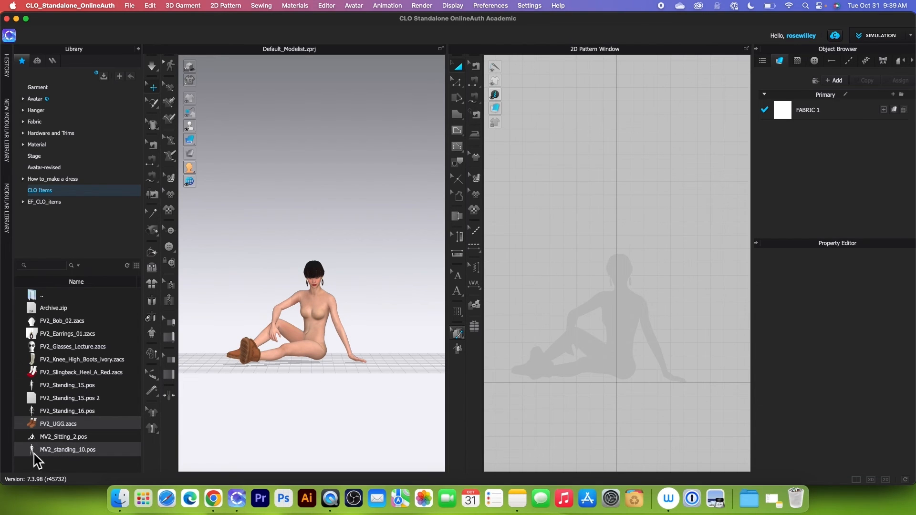
Apply the MV2_standing_10 pose, then add FV2_Bob_02 hair and red slingback heels
{"action": "double_click", "coordinate": [67, 449]}
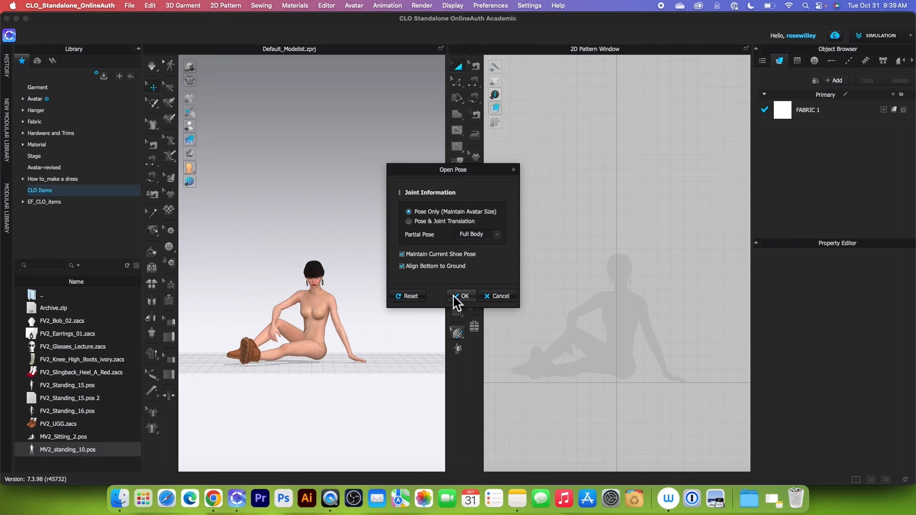
{"action": "mouse_move", "coordinate": [495, 263]}
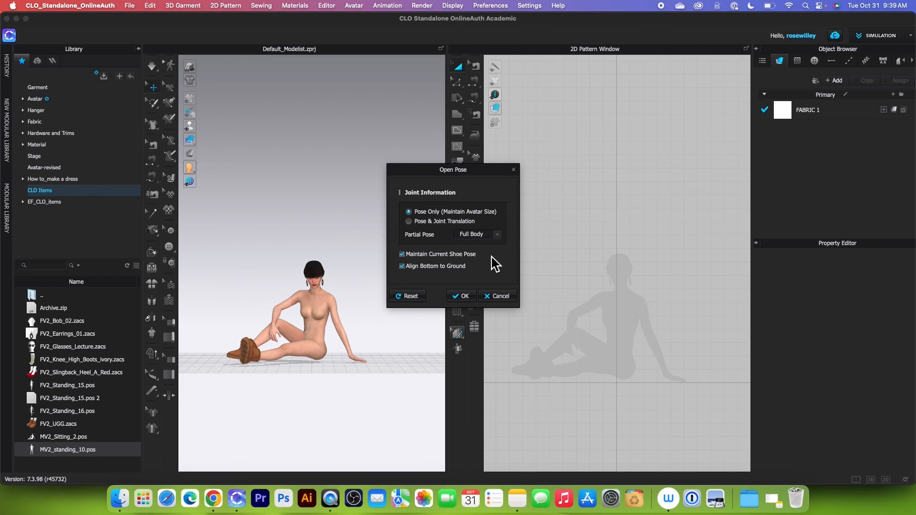
{"action": "left_click", "coordinate": [460, 296]}
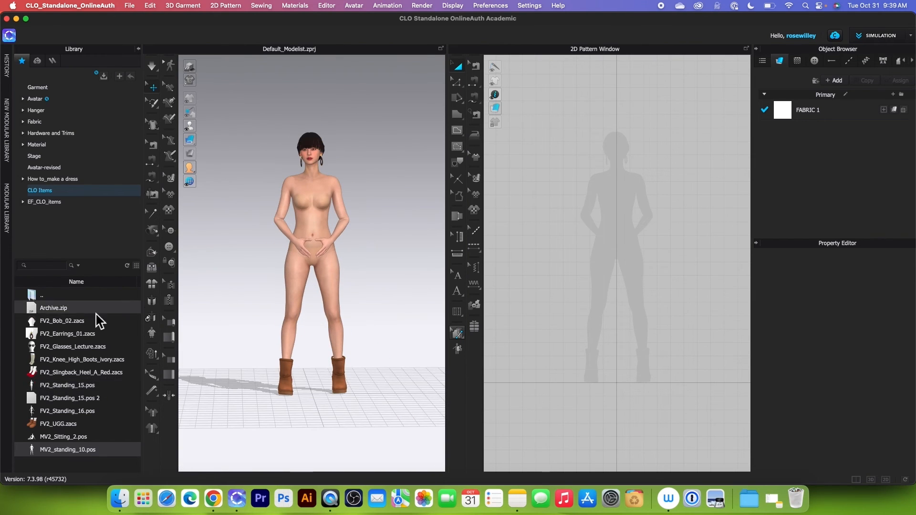
{"action": "mouse_move", "coordinate": [97, 368]}
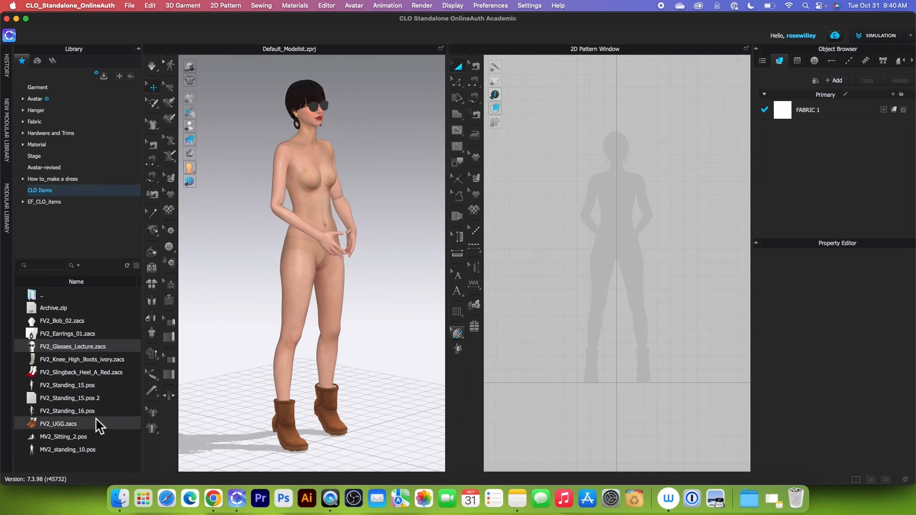
{"action": "mouse_move", "coordinate": [62, 320]}
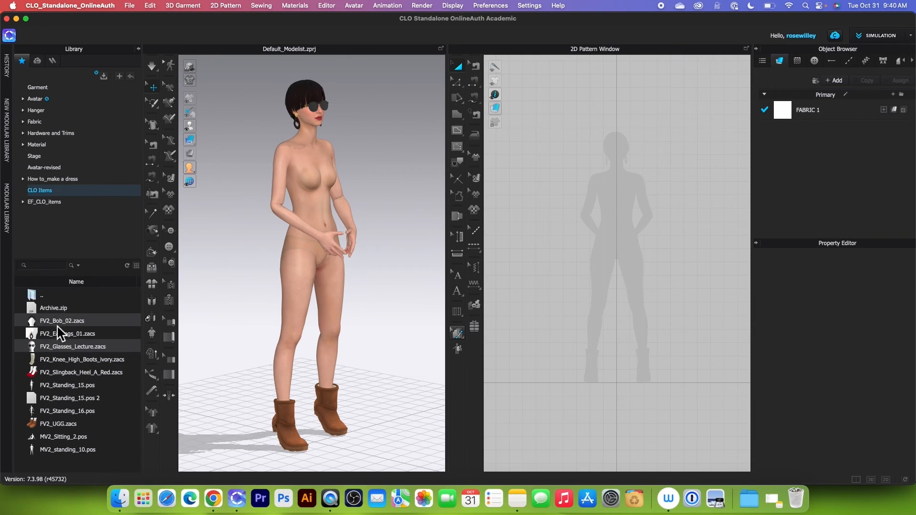
{"action": "double_click", "coordinate": [62, 321]}
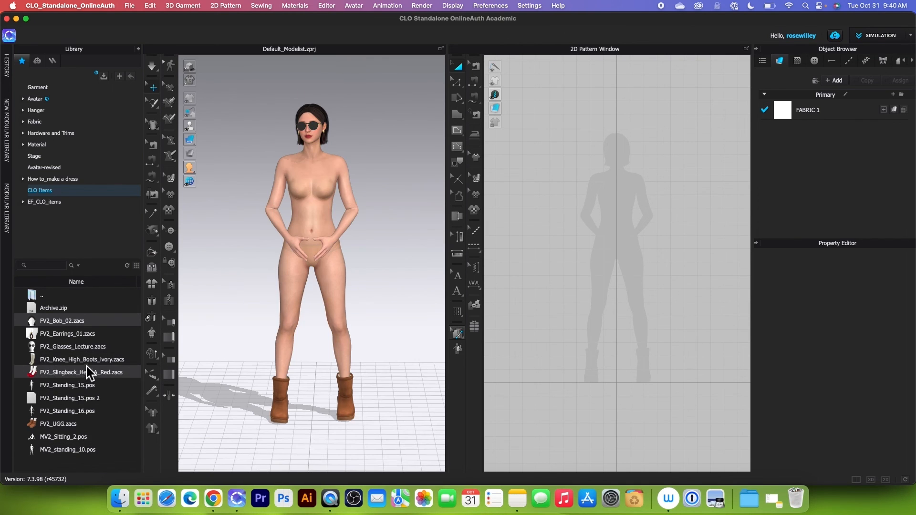
{"action": "mouse_move", "coordinate": [329, 235]}
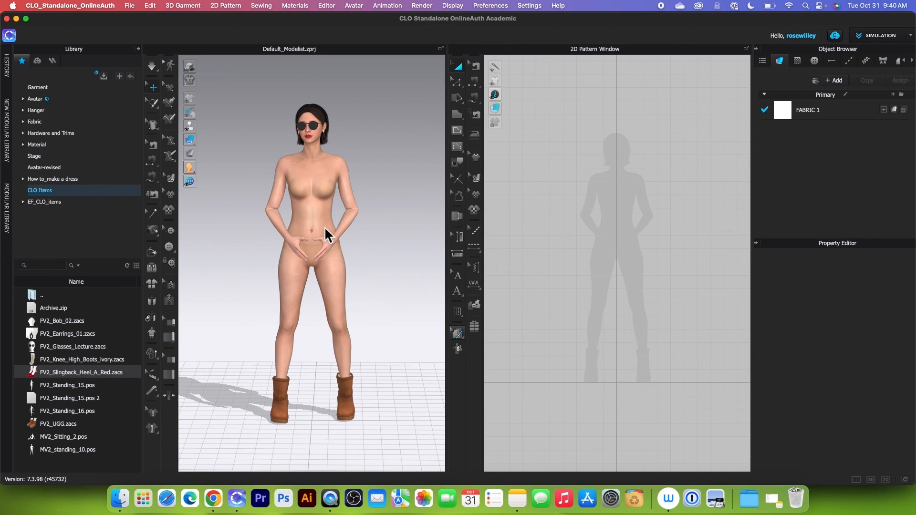
{"action": "double_click", "coordinate": [81, 372]}
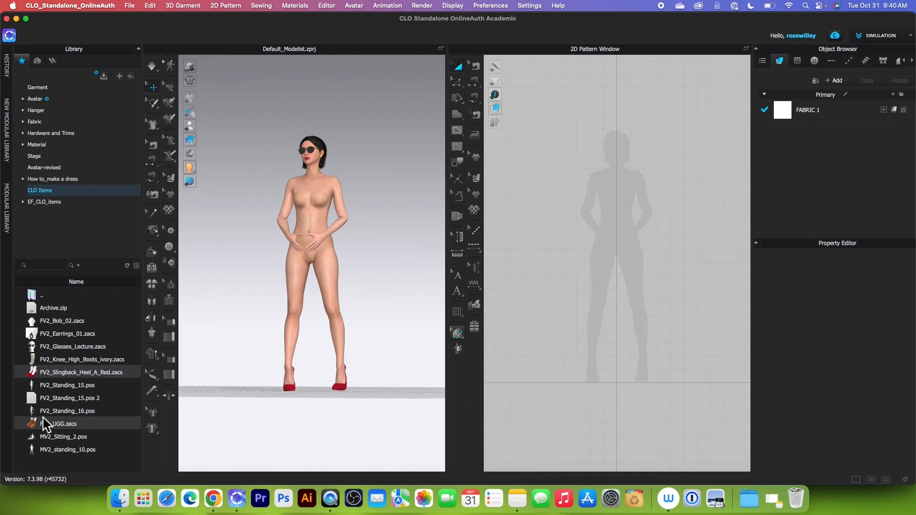
Load FV2_Standing_16.pos onto the avatar, confirming the Open Pose dialog
{"action": "double_click", "coordinate": [67, 410]}
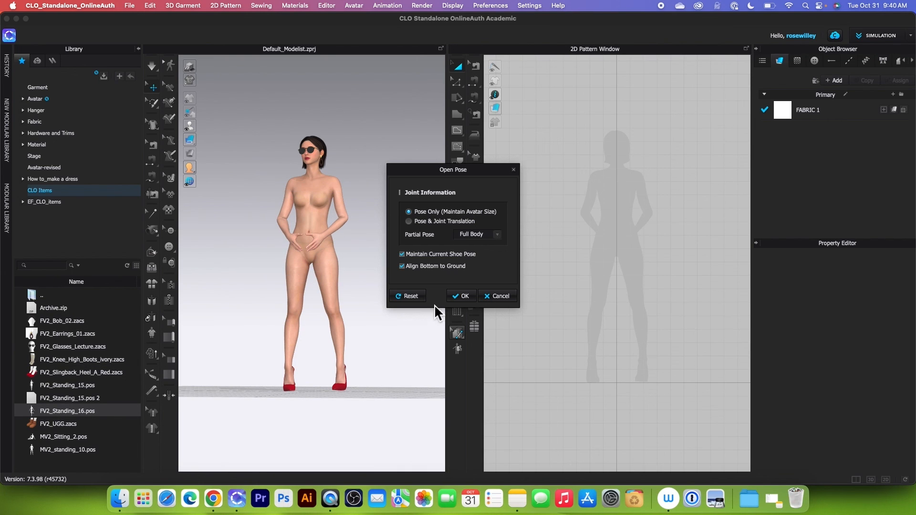
{"action": "left_click", "coordinate": [460, 296]}
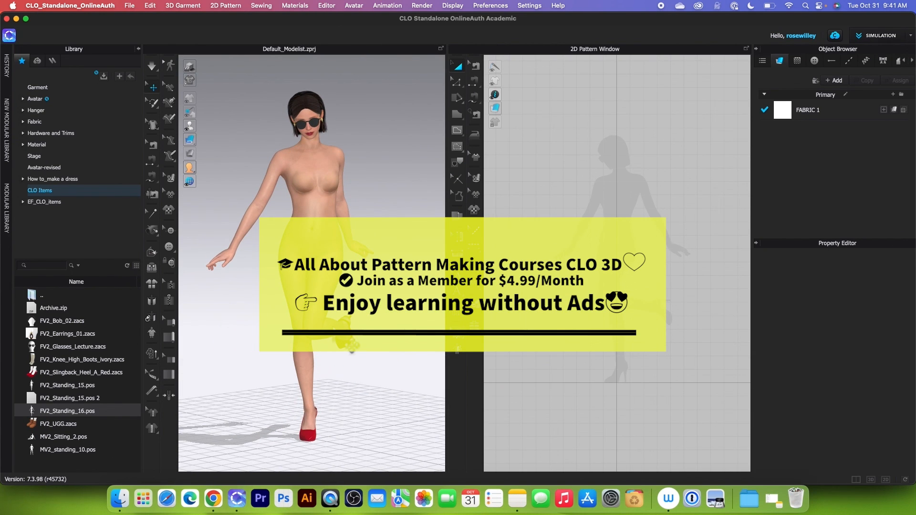
{"action": "mouse_move", "coordinate": [234, 339]}
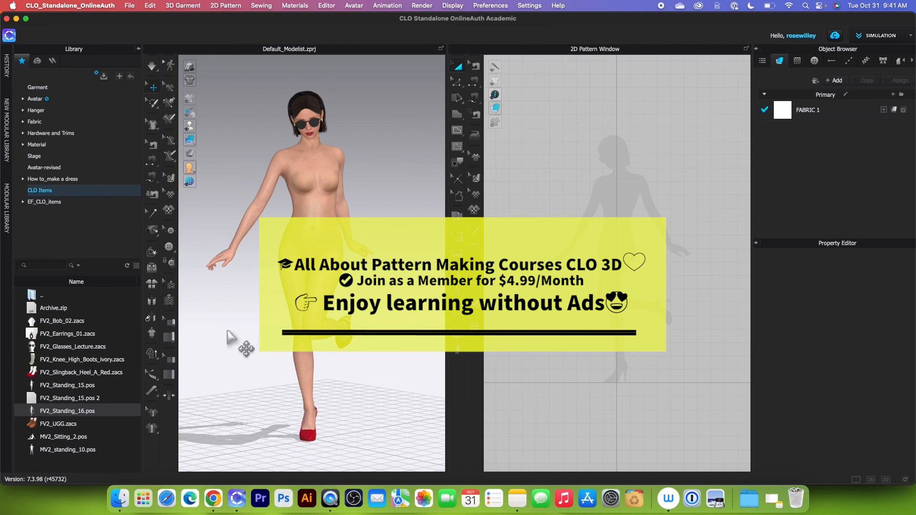